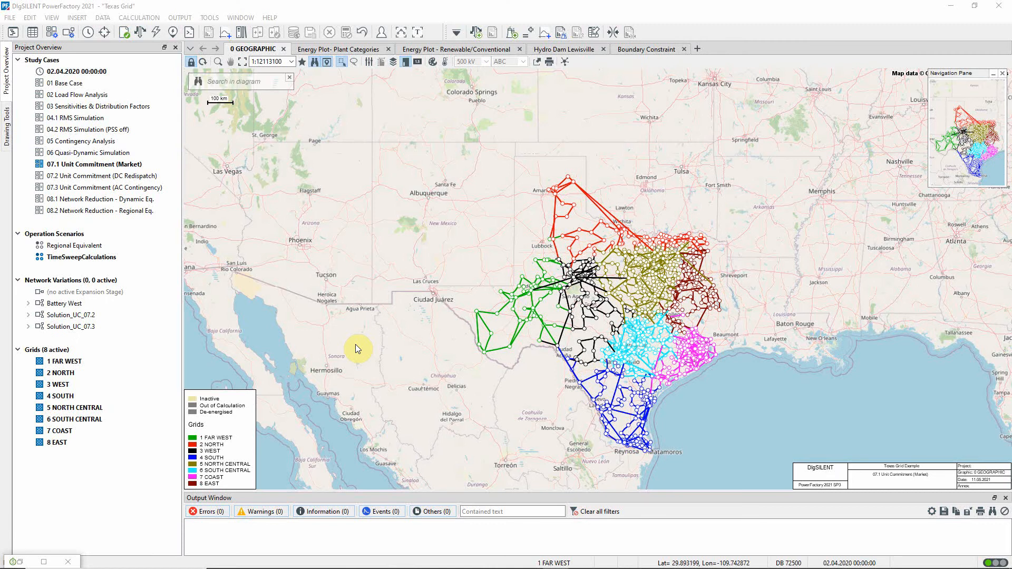
Step: Bring up the Network Model Manager listing synchronous machine sym_4161_1 at Corpus Christi
click(89, 163)
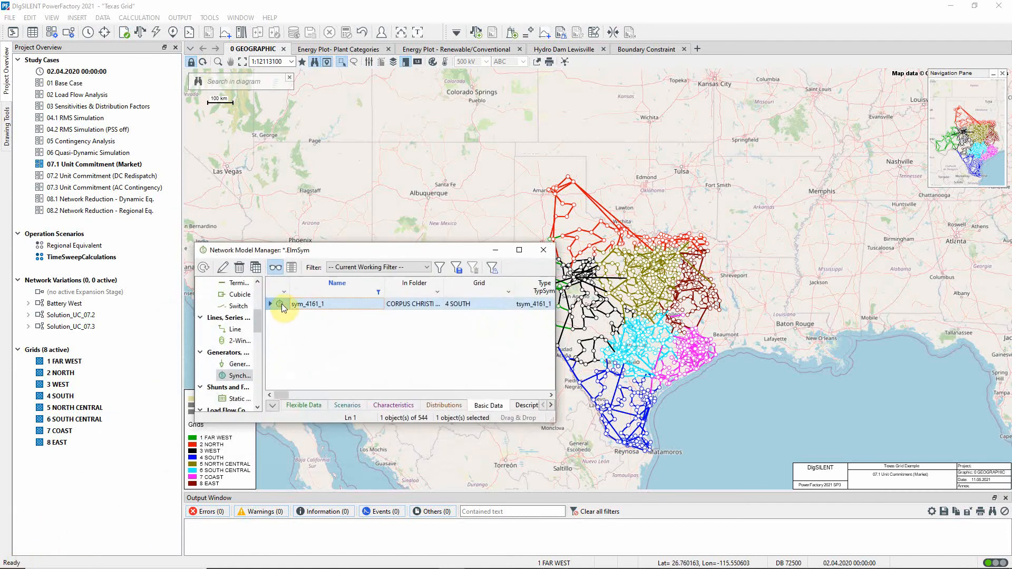
Step: Review sym_4161_1's load flow and unit commitment pages with operating and redispatch costs, then cancel
double_click(309, 304)
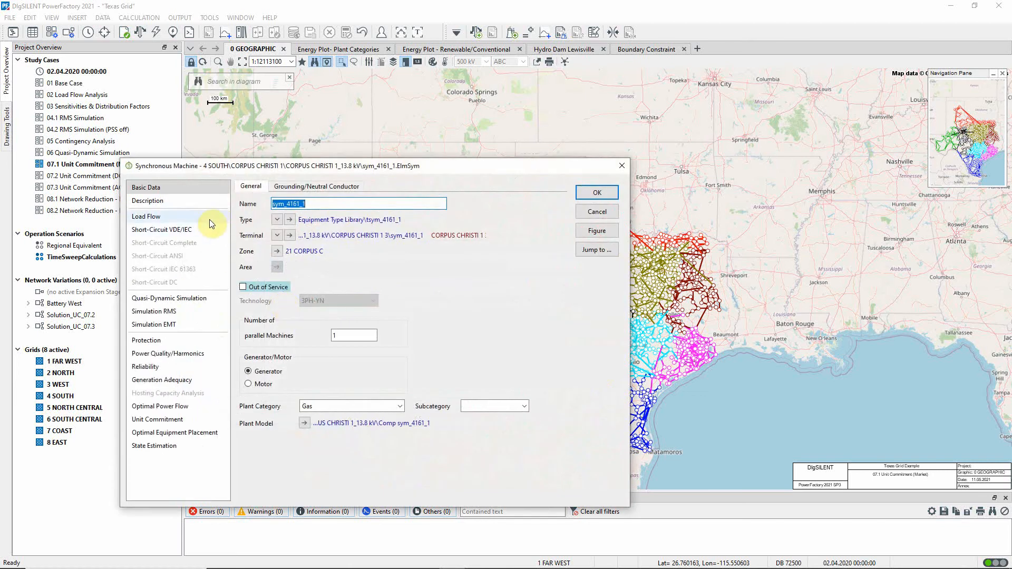
click(146, 216)
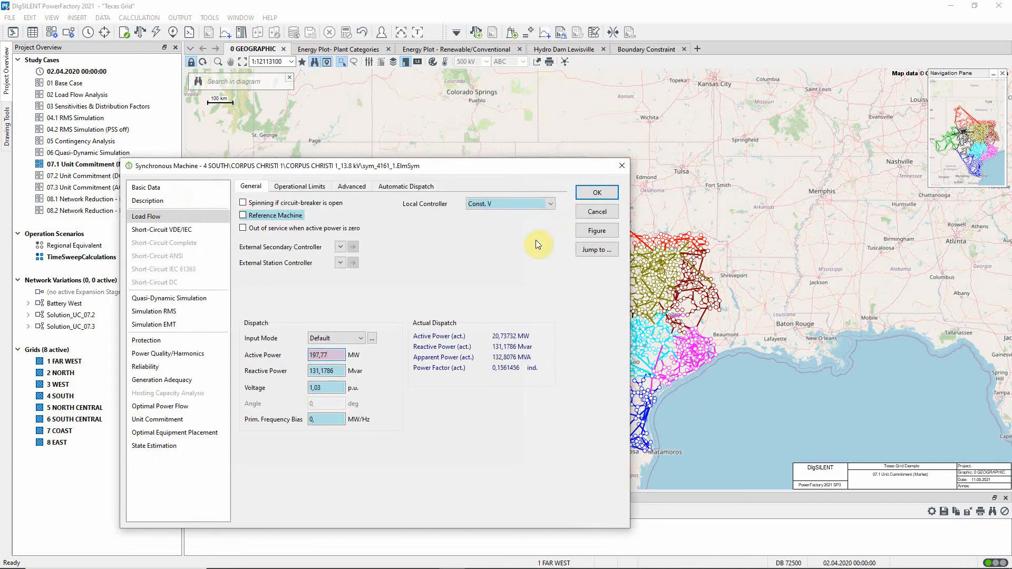
click(157, 420)
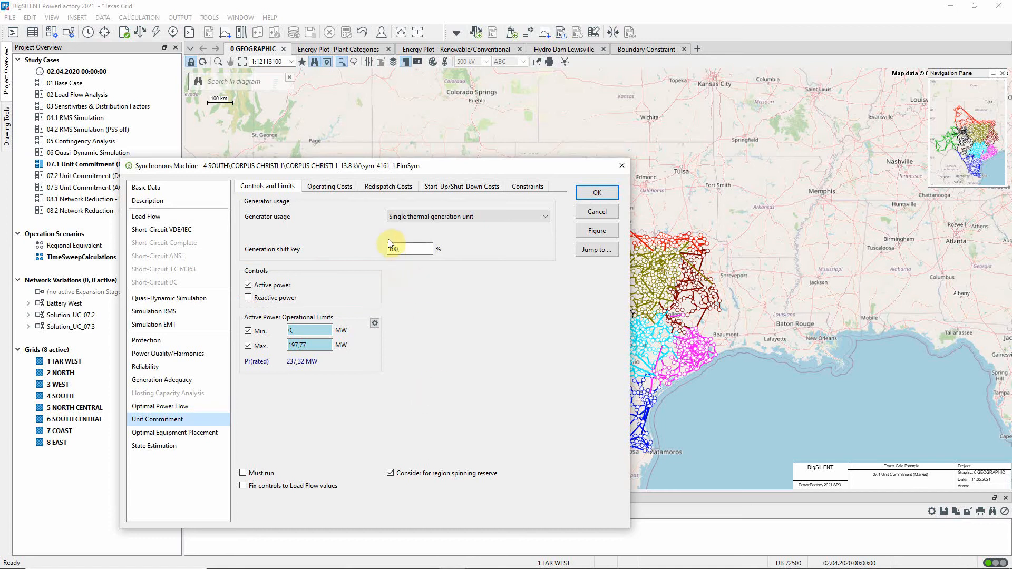
click(329, 186)
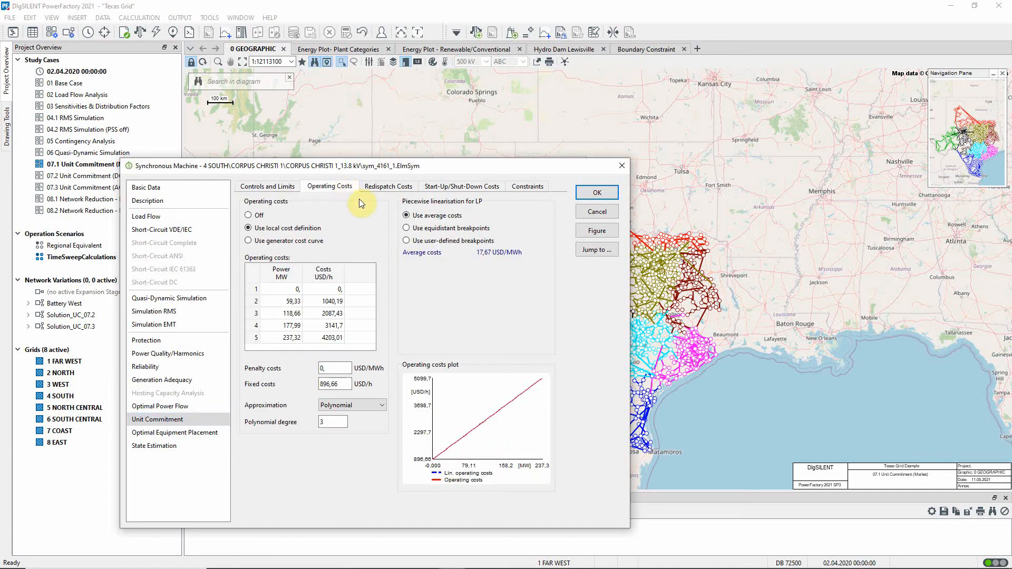
mouse_move(388, 185)
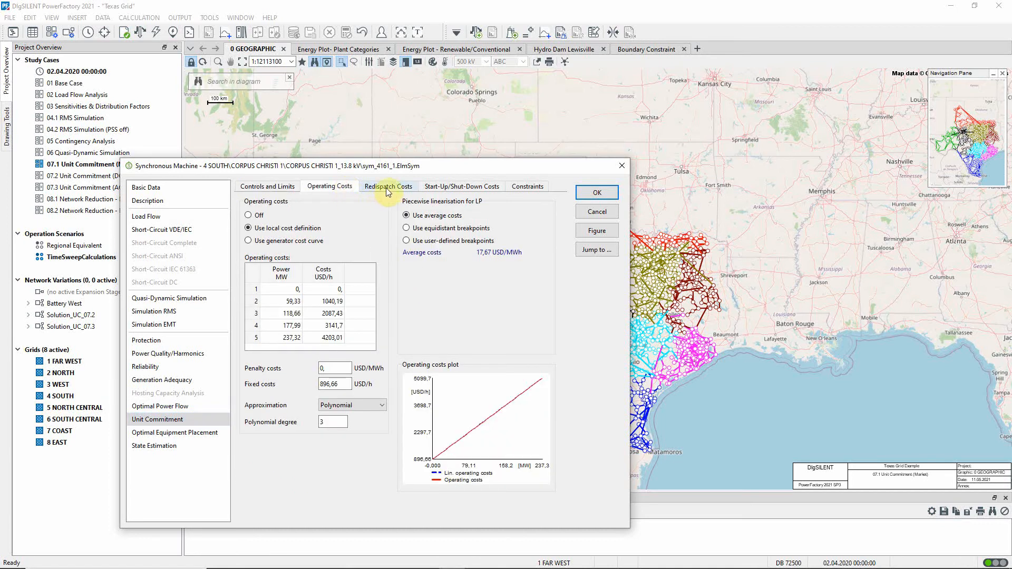
click(388, 186)
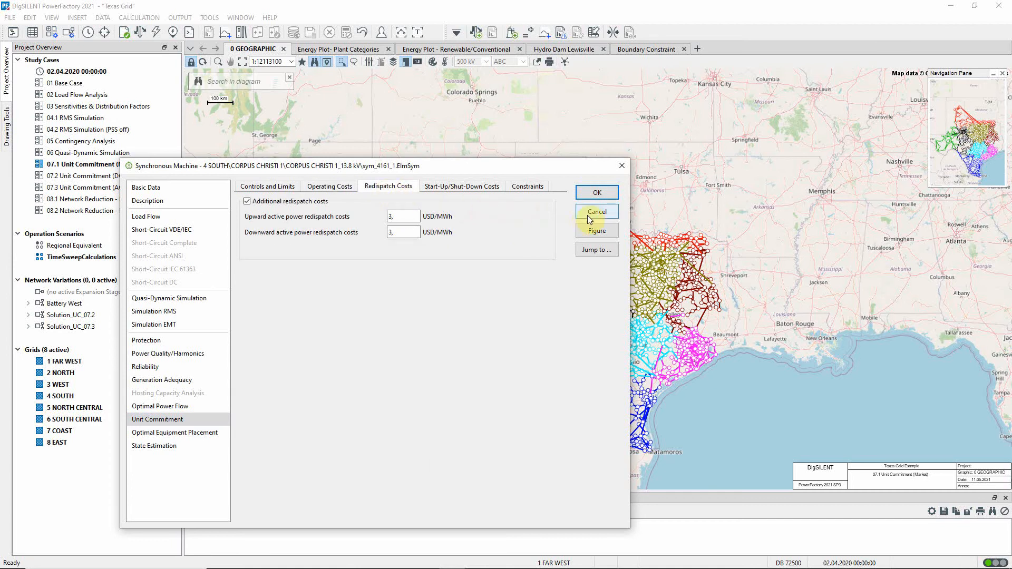
click(597, 212)
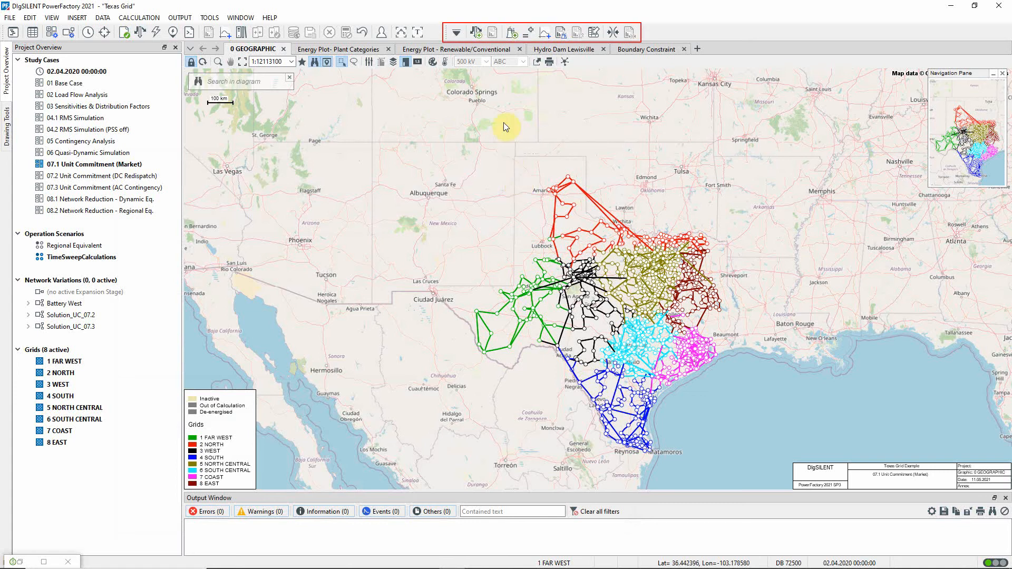
Step: Review the market Unit Commitment basic options (DC load flow, complete day) and its objective function
click(478, 32)
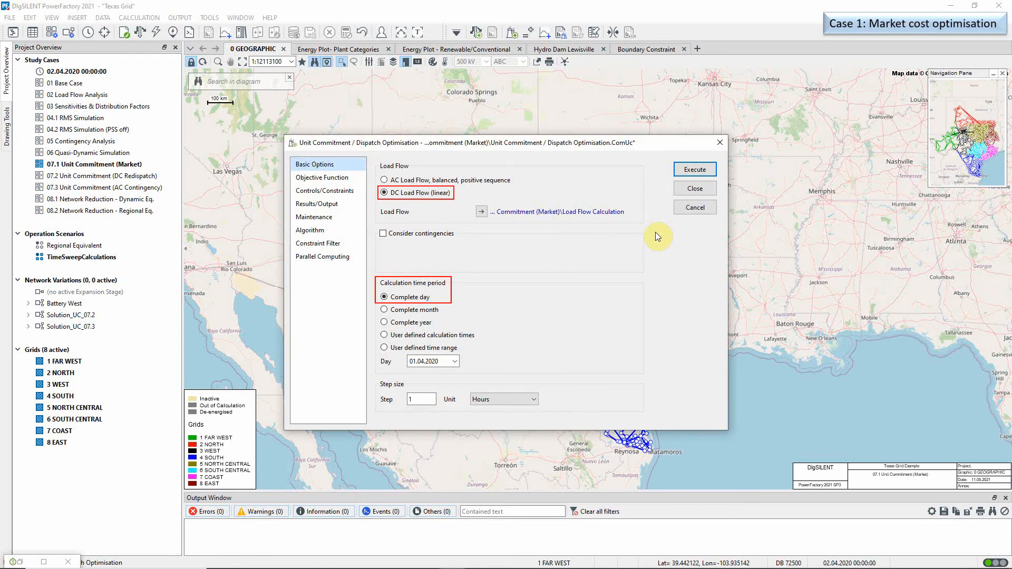
click(322, 177)
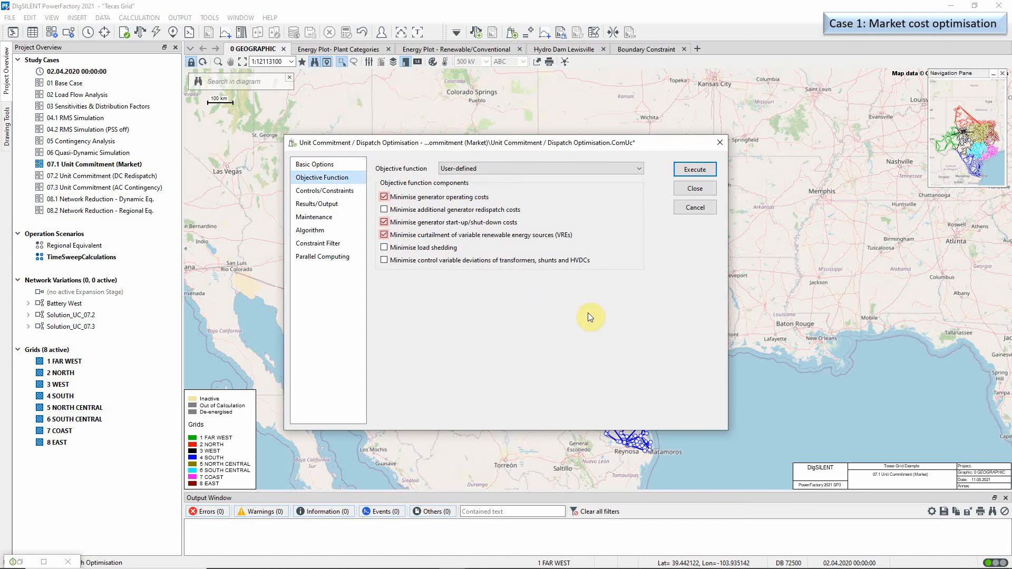
click(384, 208)
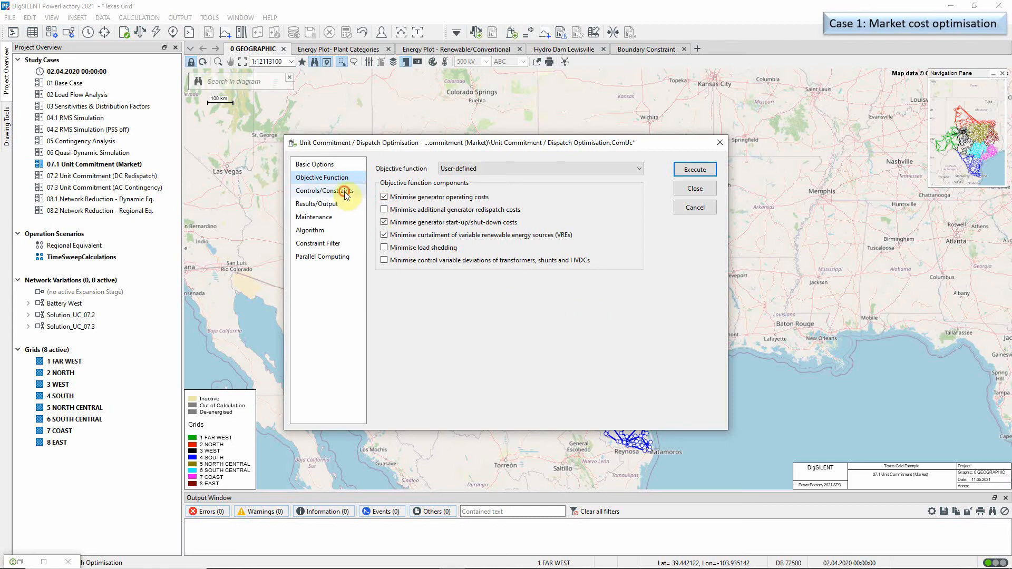
Step: Review Controls/Constraints: boundary flow constraints on, branch flow constraints off
click(325, 190)
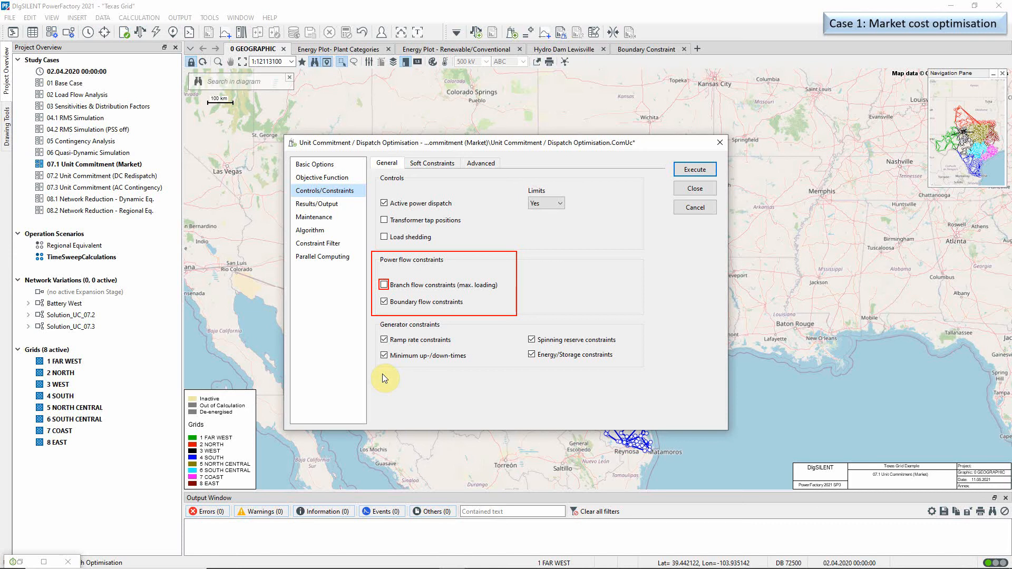
mouse_move(671, 184)
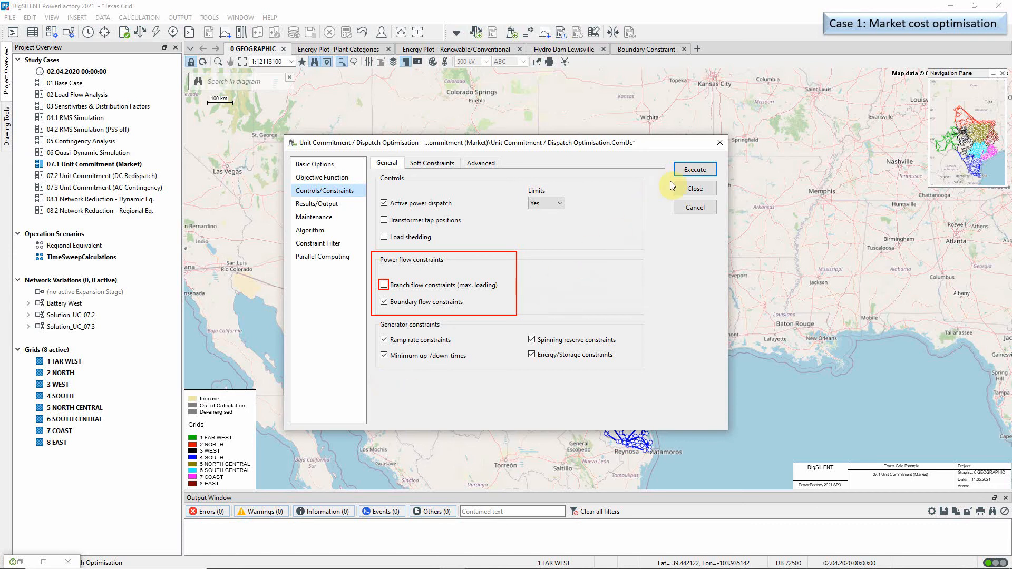
Step: Execute the market unit commitment optimisation and bring up the Unit Commitment Reports command
click(693, 169)
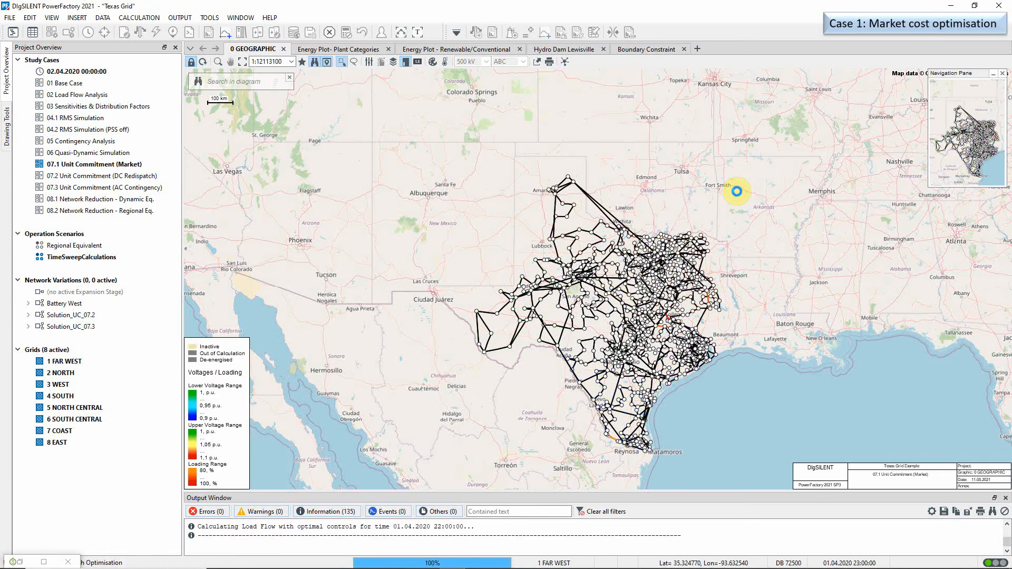
click(578, 32)
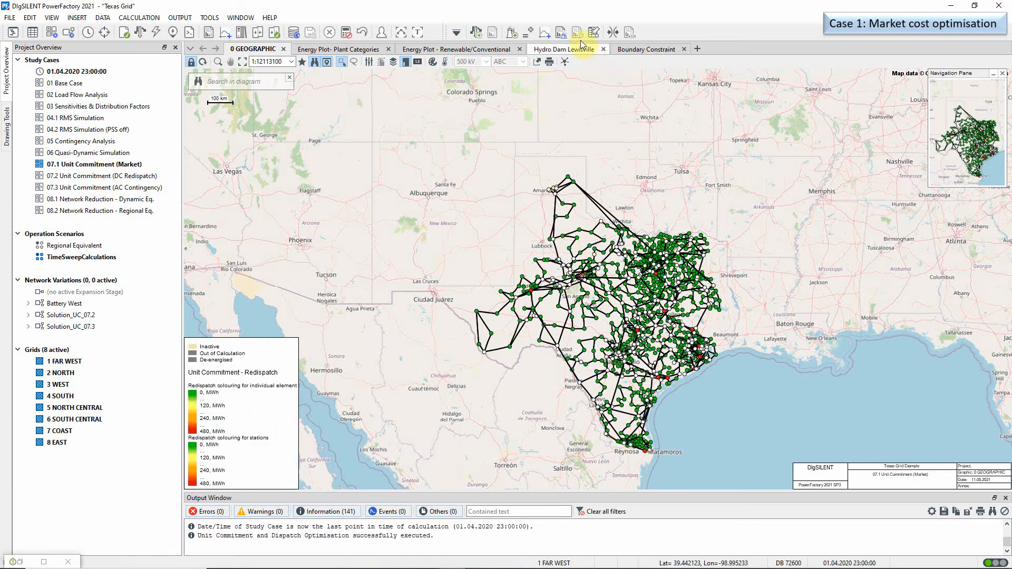
click(580, 32)
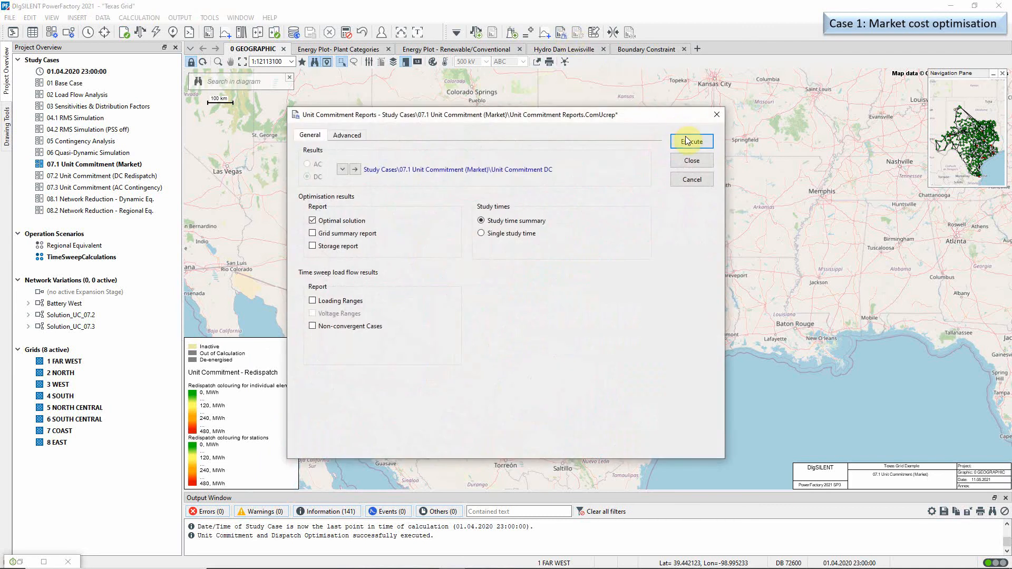
Step: Generate the optimal solution report, keeping all study times and thermal generation units
click(692, 142)
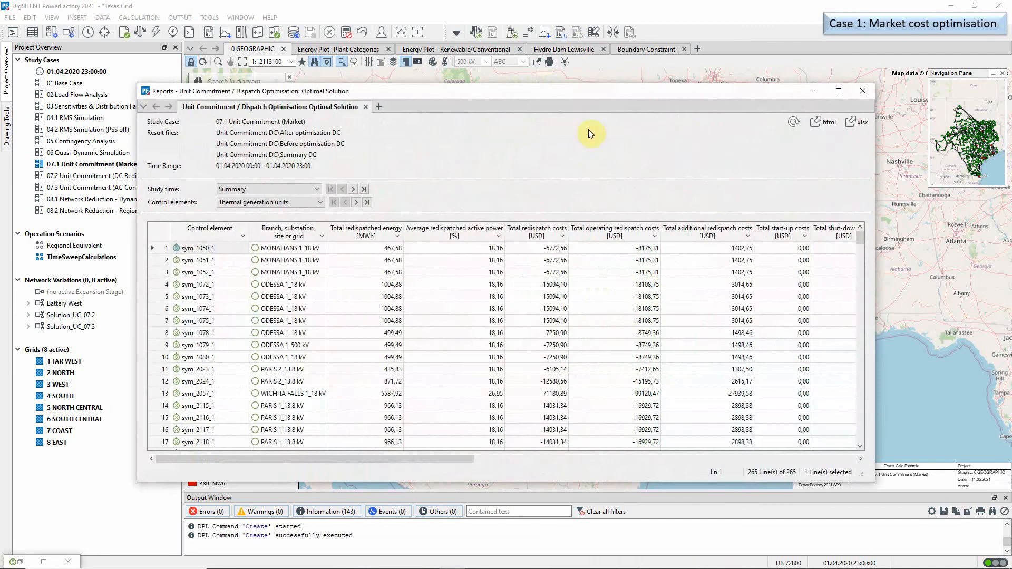
click(315, 189)
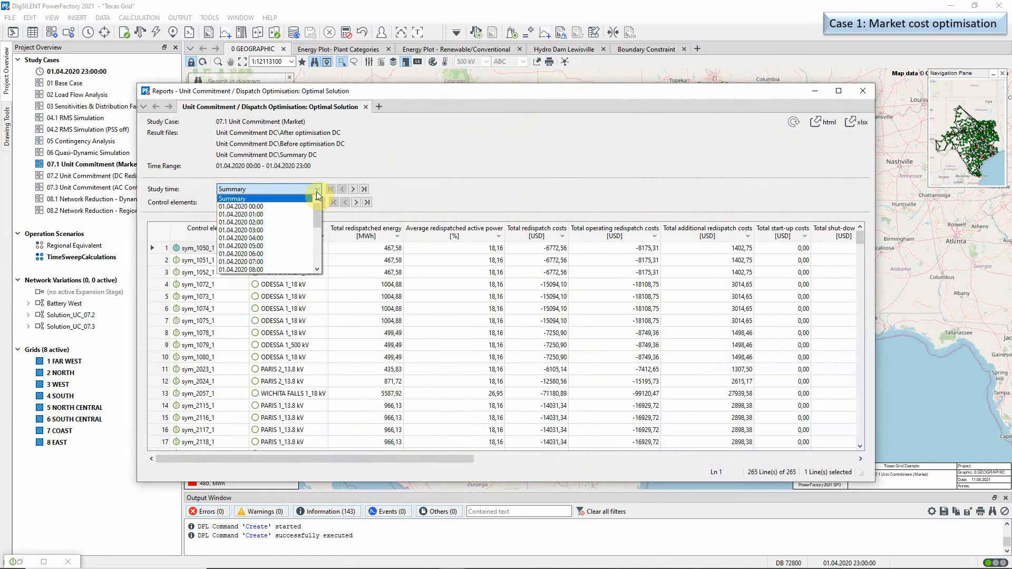
click(317, 203)
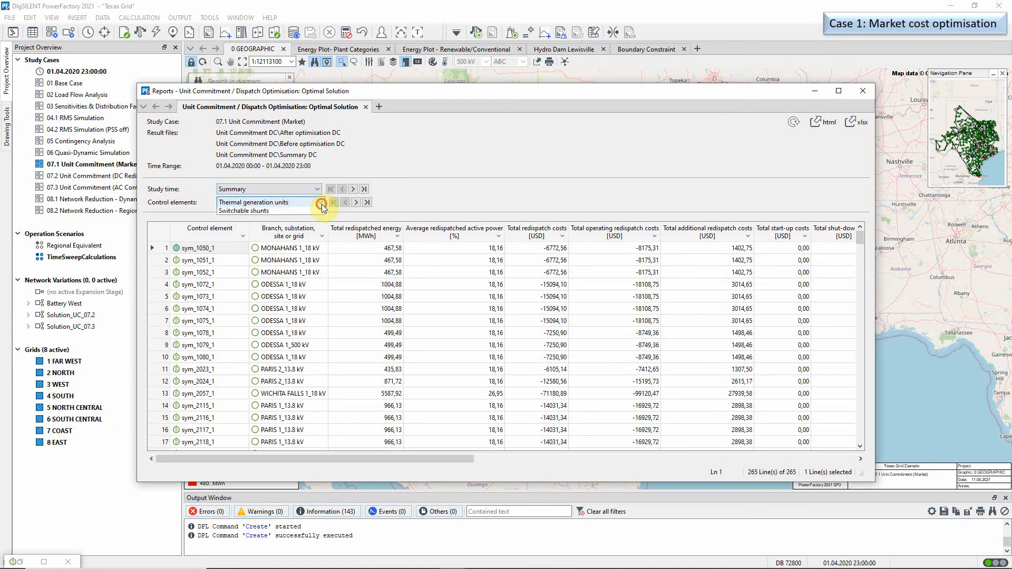
click(320, 202)
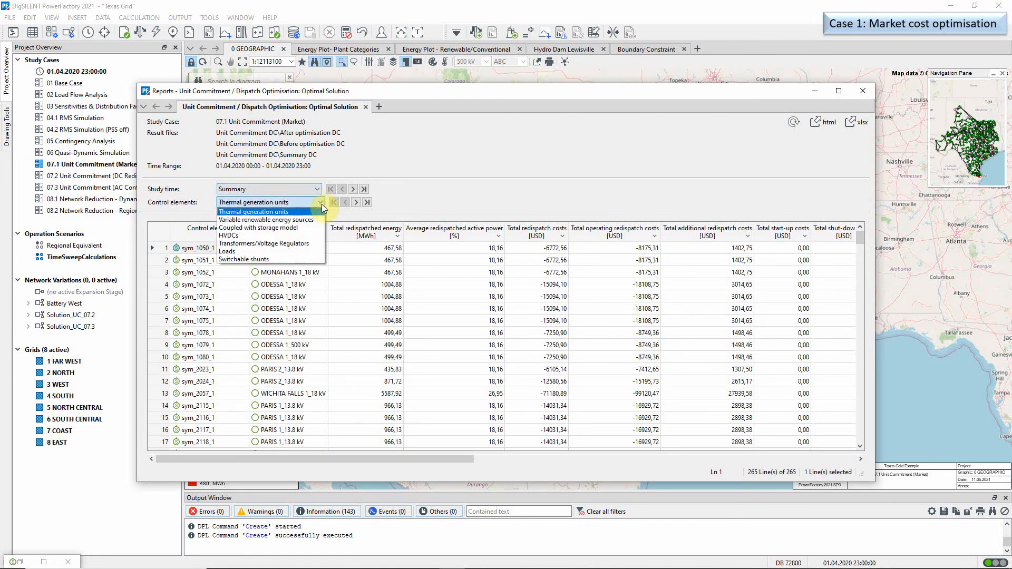
click(253, 211)
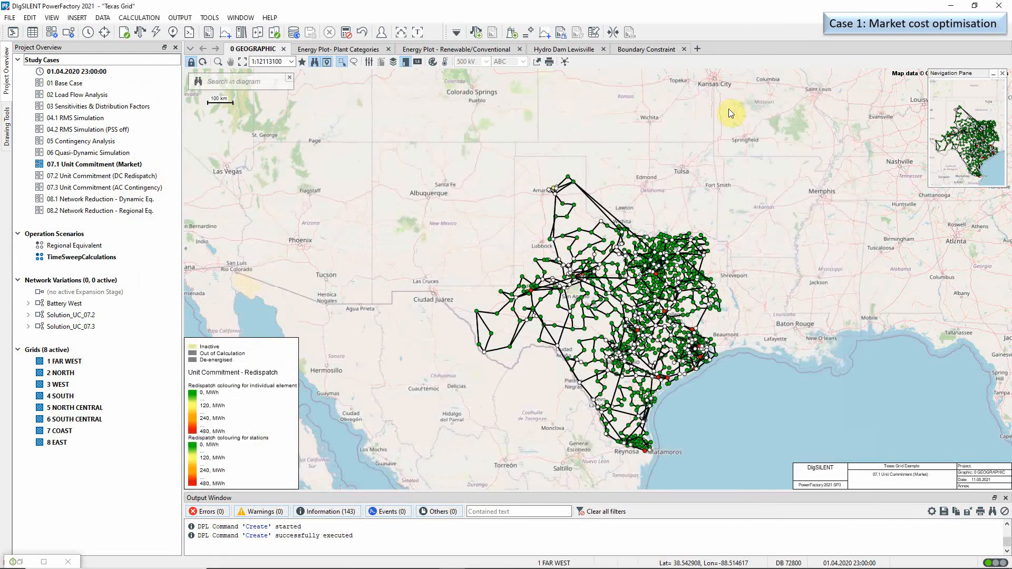
Step: View the plant-category energy plots and the Boundary Constraint South Central plot
click(342, 49)
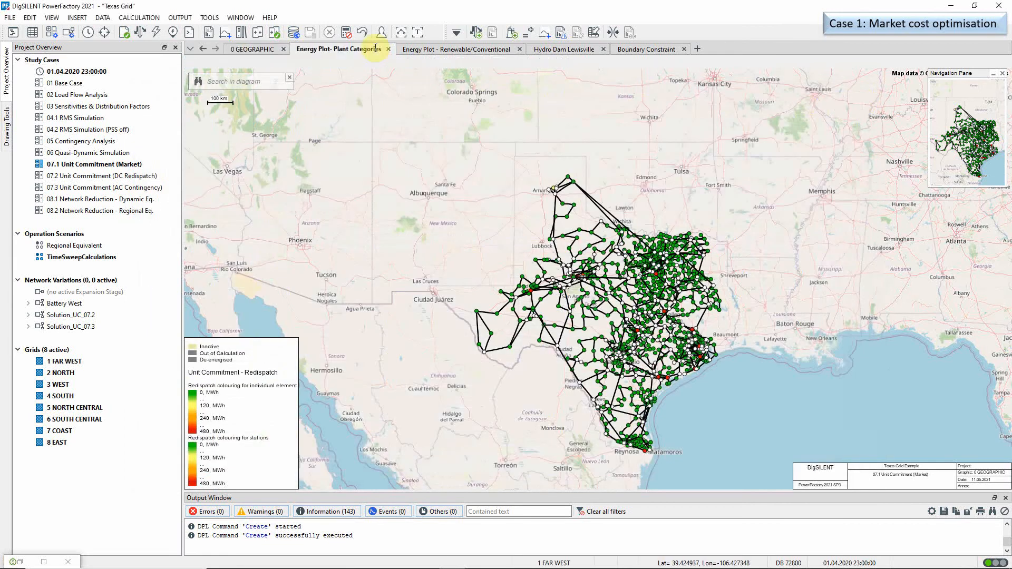
click(339, 48)
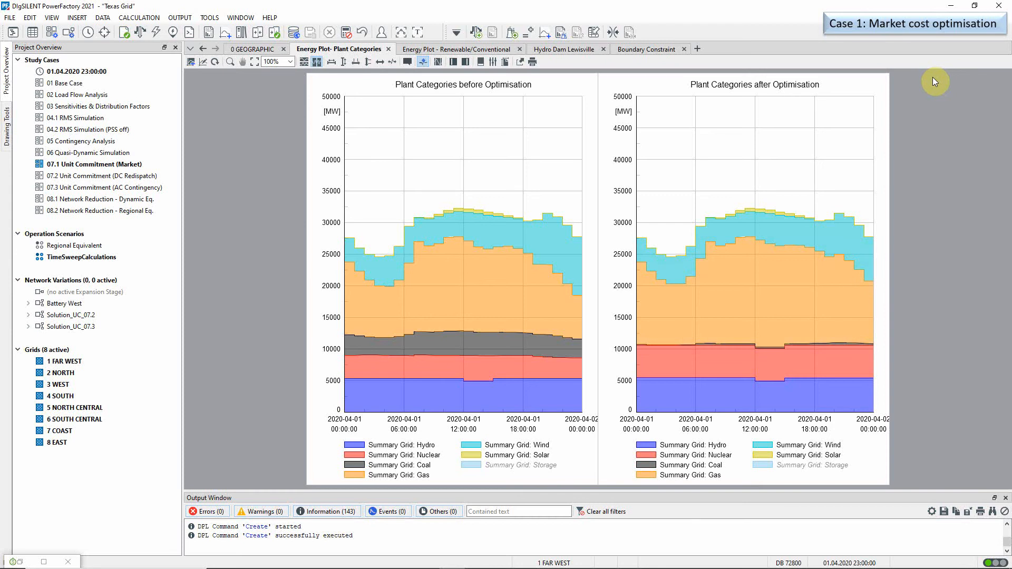
click(651, 49)
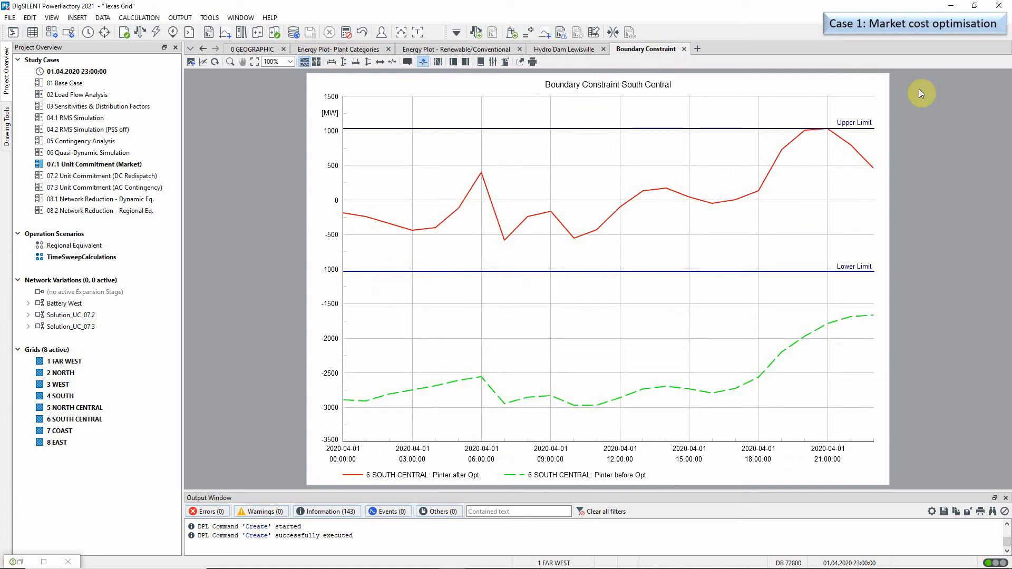
mouse_move(871, 98)
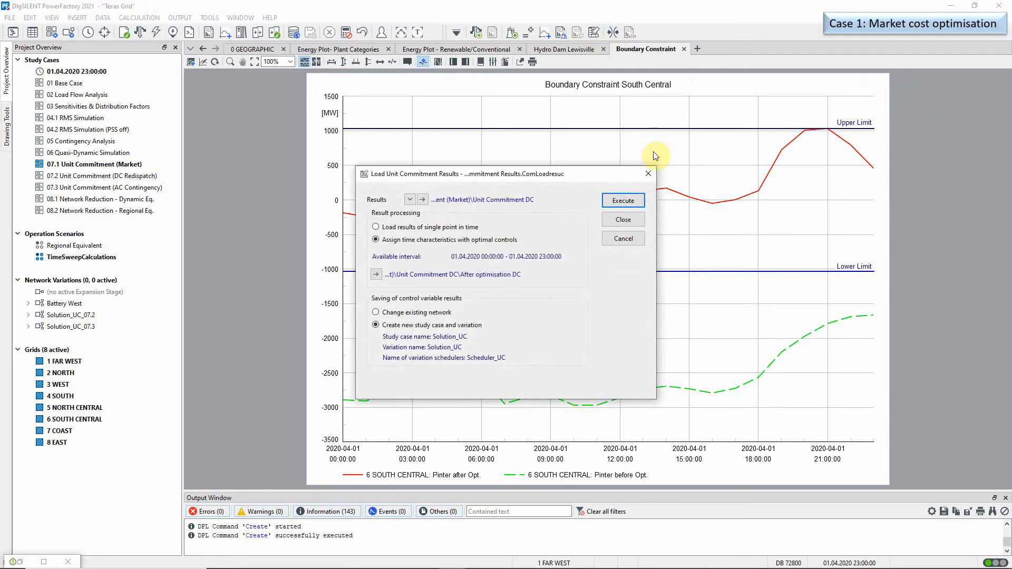
mouse_move(638, 297)
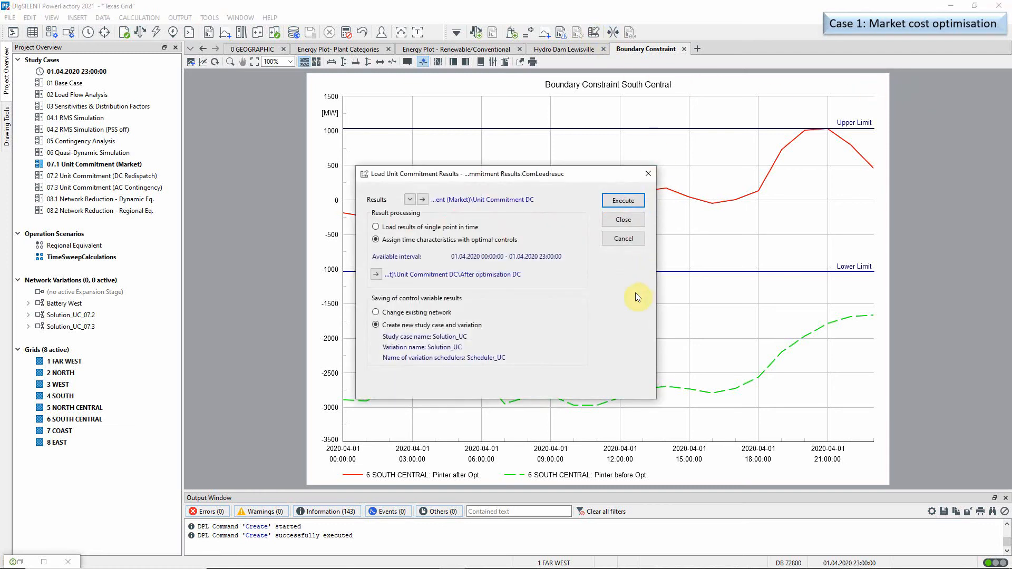
Step: Review the Load Unit Commitment Results time-characteristic and study-case options, then close it
click(375, 239)
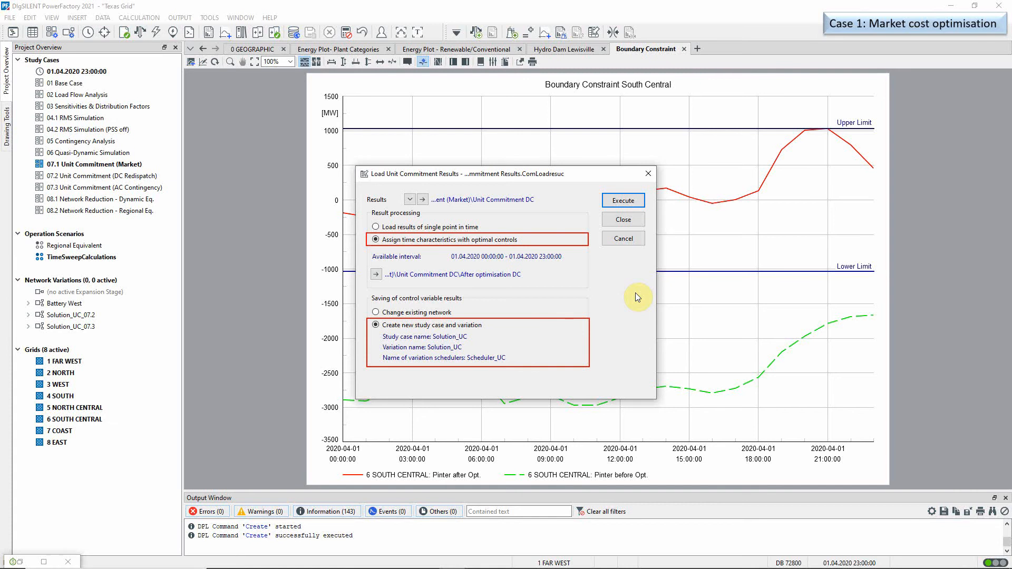
click(623, 201)
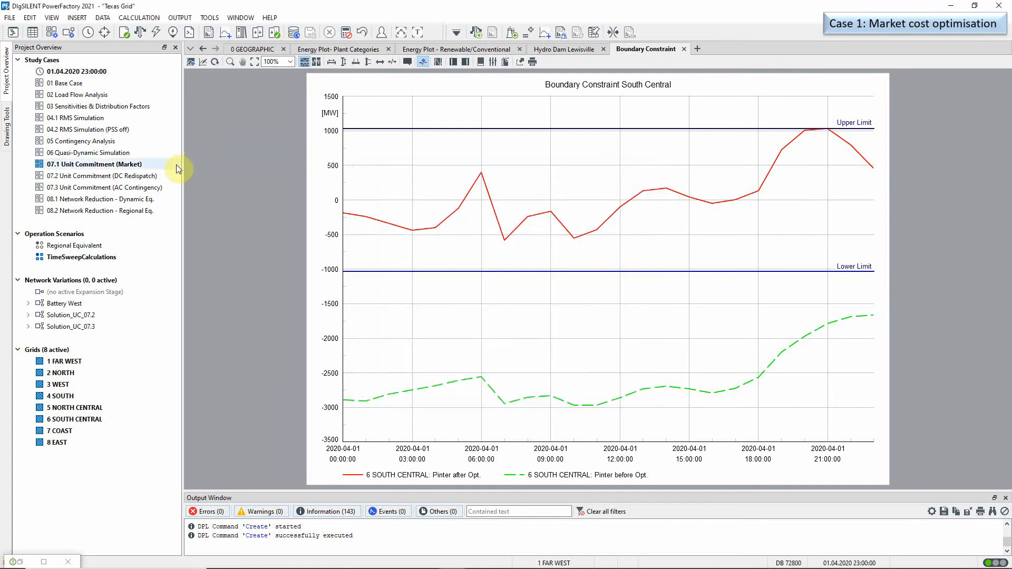
Step: Activate study case 07.2 Unit Commitment (DC Redispatch)
right_click(95, 176)
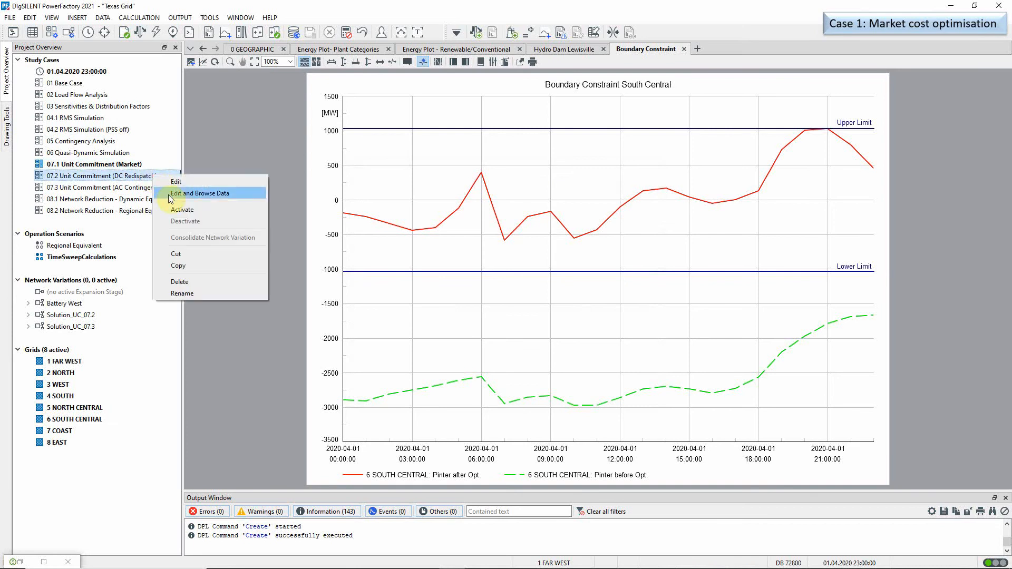
click(181, 209)
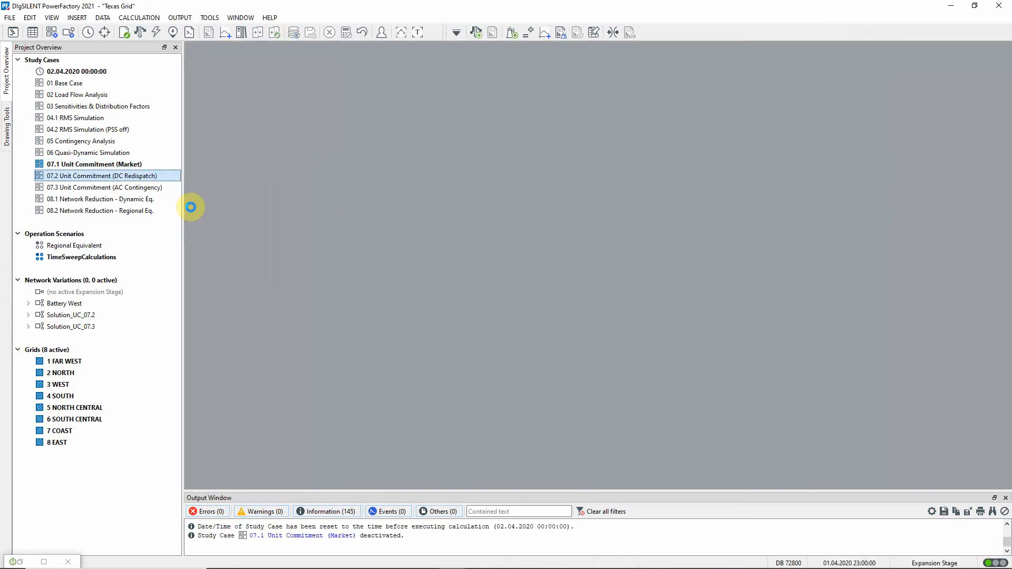
double_click(99, 175)
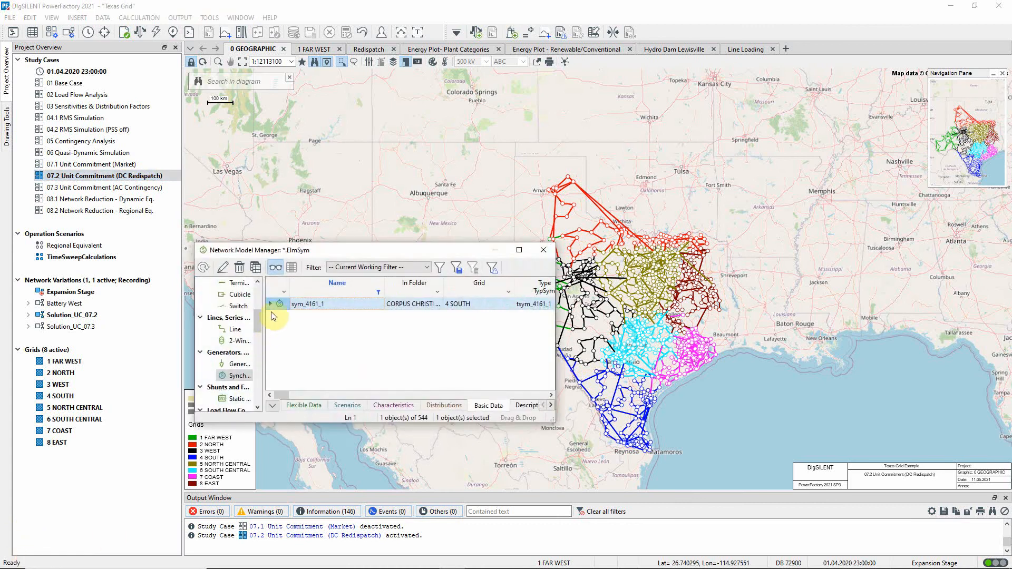
Step: Inspect sym_4161_1's active power time characteristic and cancel without changes
double_click(308, 304)
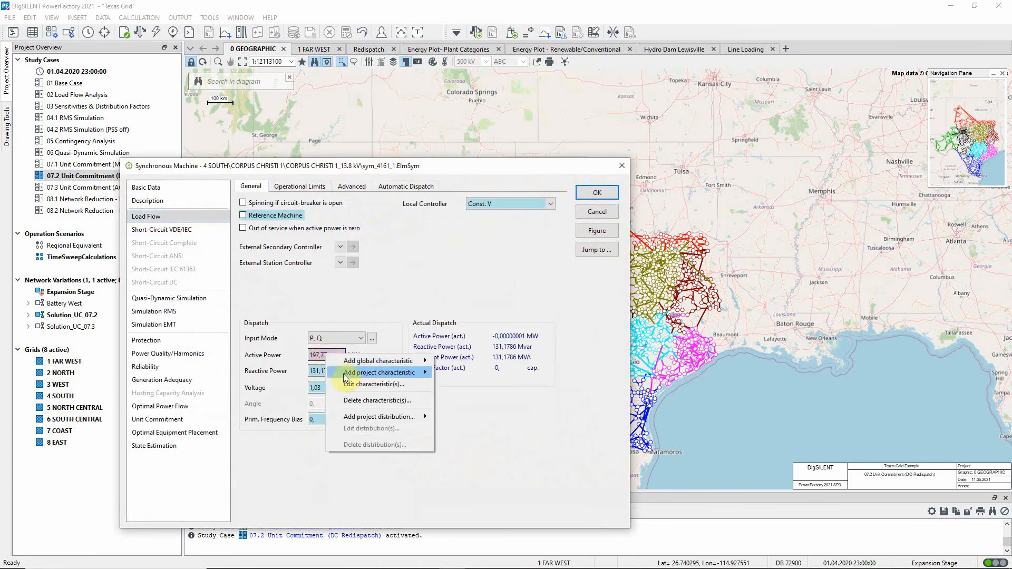
click(378, 384)
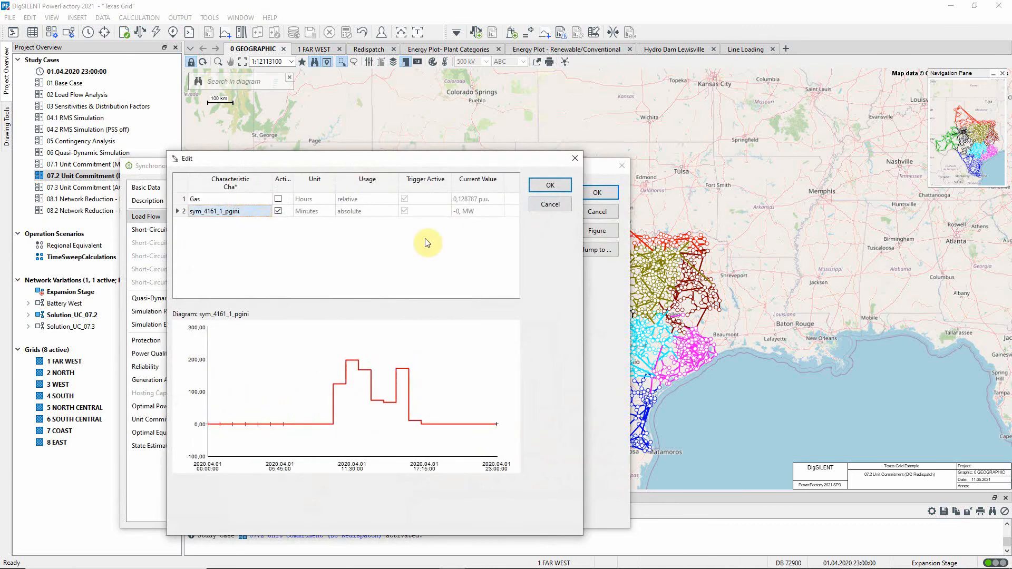
mouse_move(545, 224)
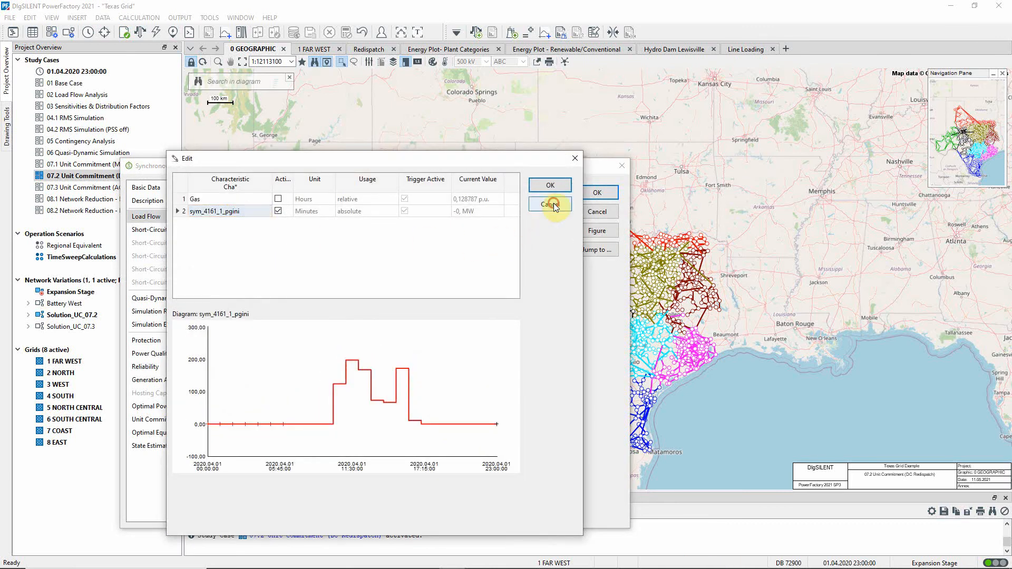
click(550, 204)
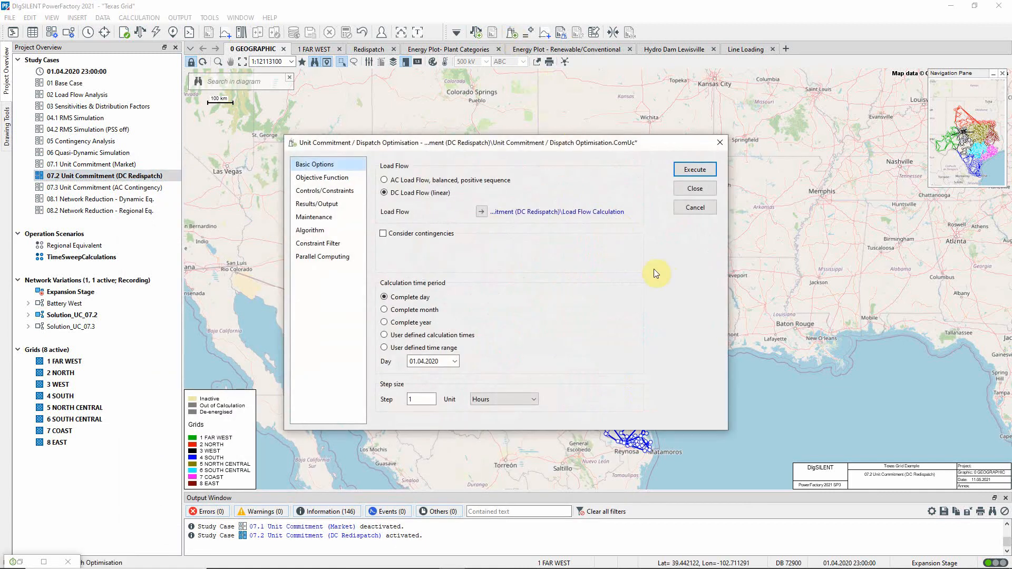
mouse_move(665, 278)
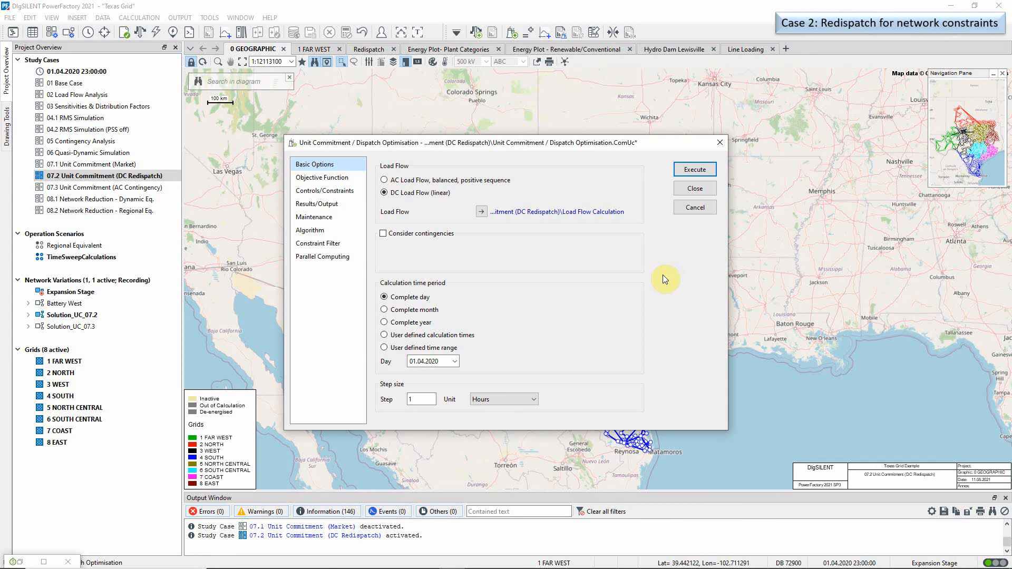
mouse_move(371, 207)
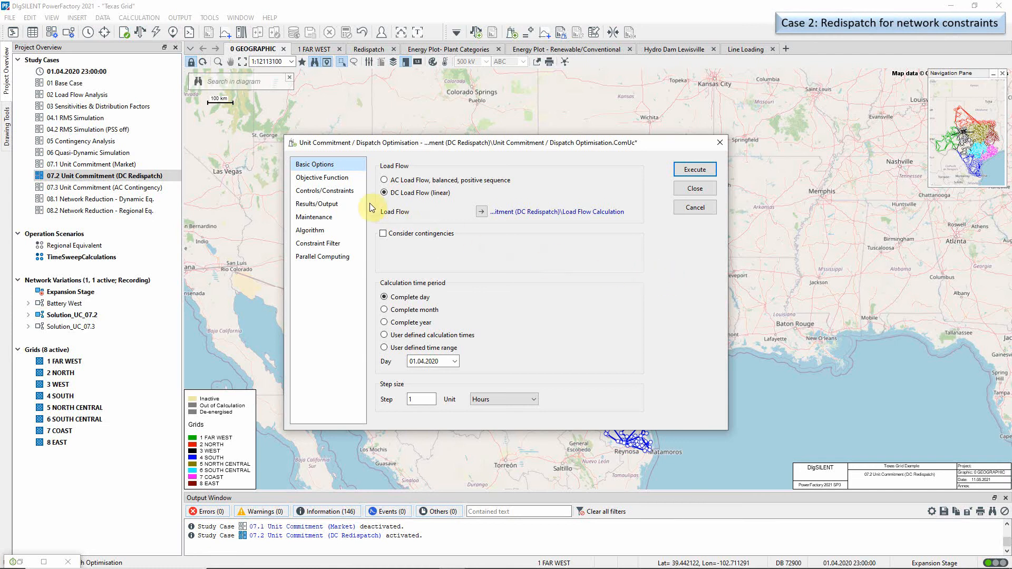
Step: Review the DC Redispatch constraints with branch flow enabled and the objective minimising redispatch costs
click(325, 189)
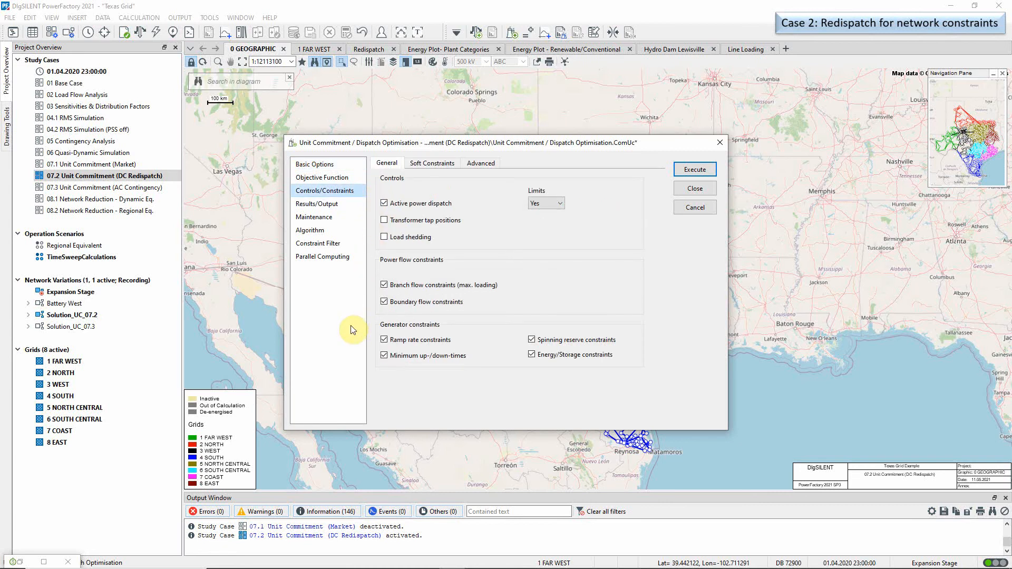
click(383, 285)
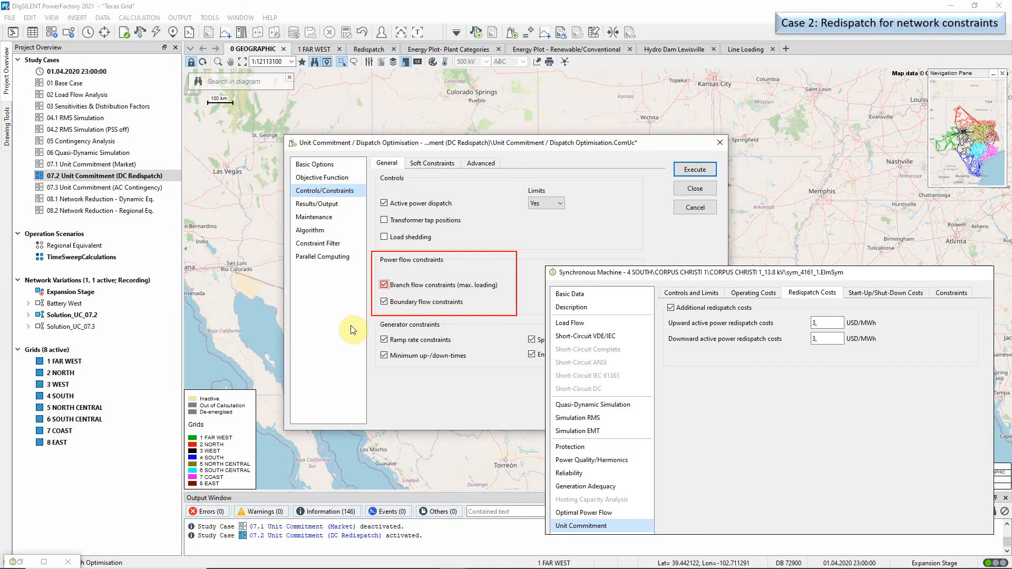
click(321, 177)
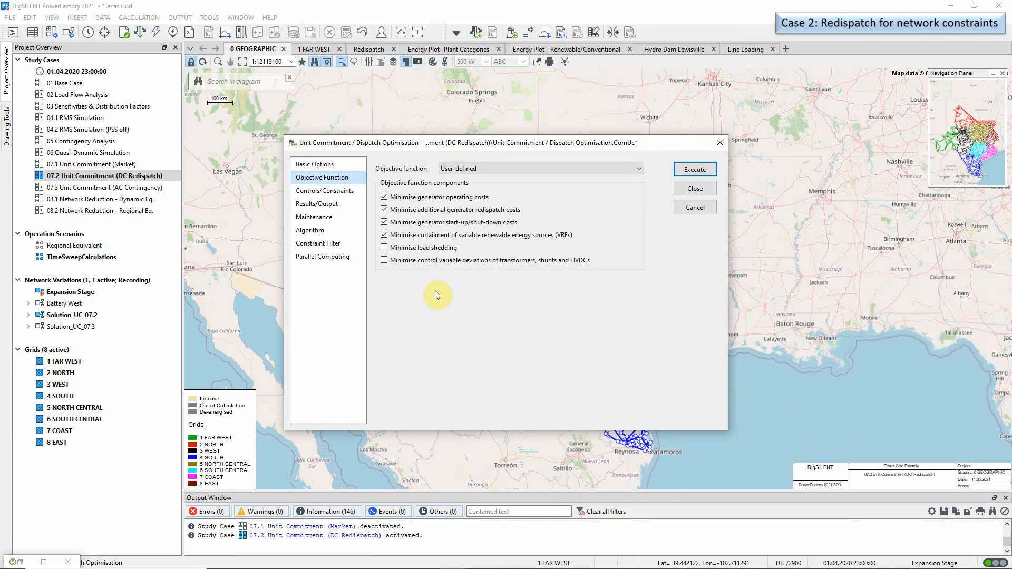
click(384, 209)
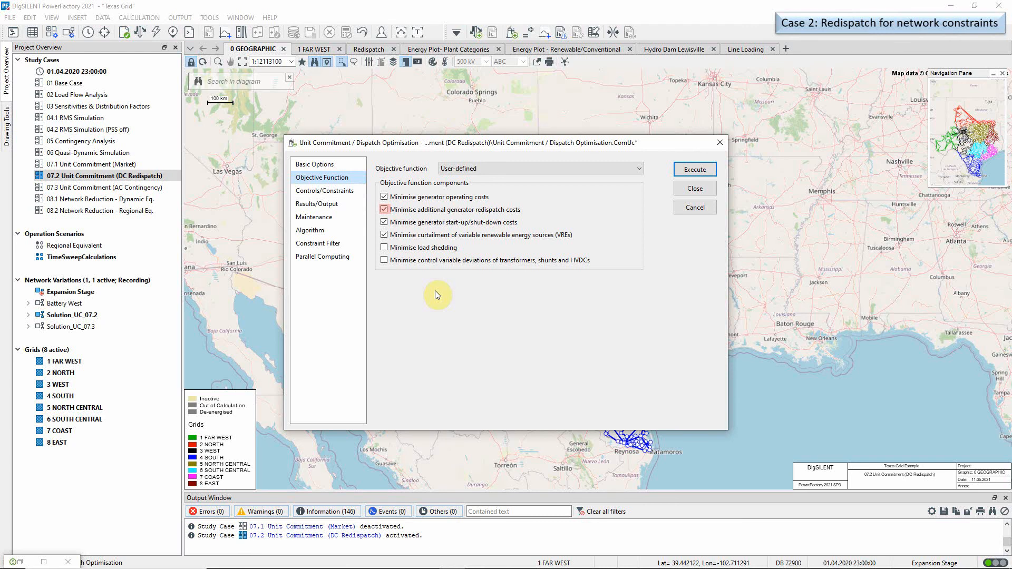
Step: Execute the DC redispatch optimisation so the Texas map is coloured by redispatch
click(695, 168)
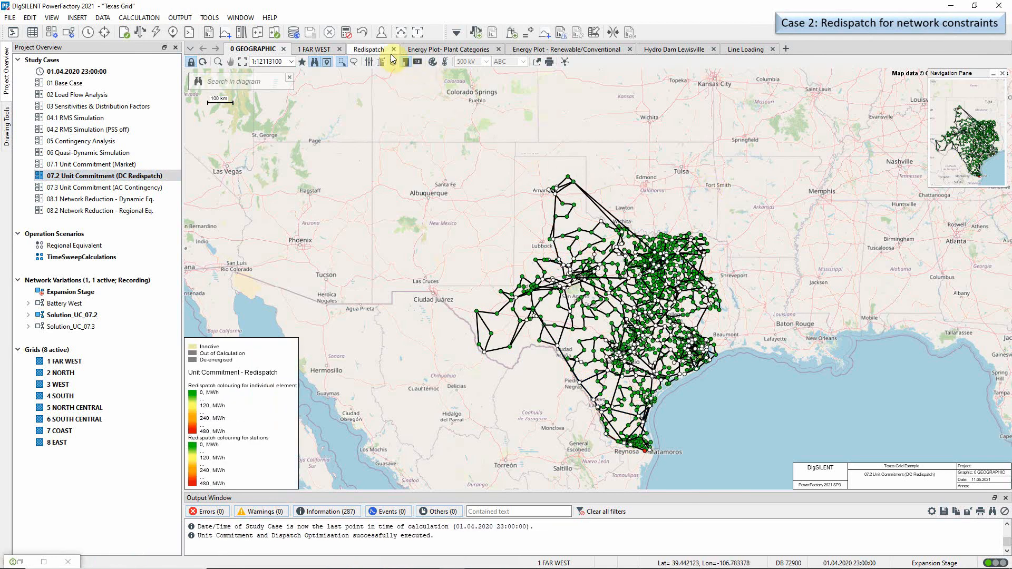
Step: Review the Corpus Christi redispatch plots, then the line-loading before/after plots against the 100 % limit
click(369, 49)
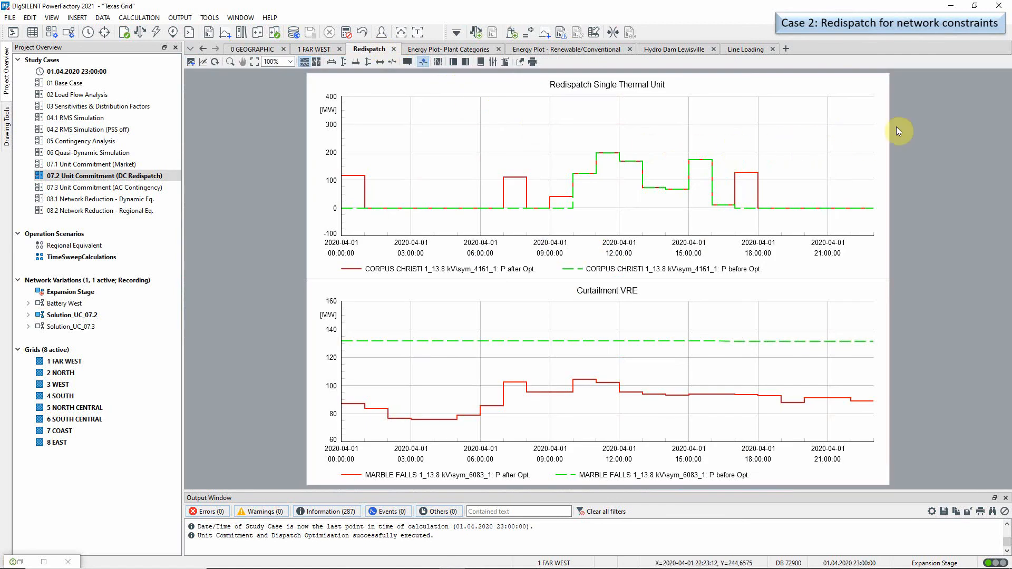
mouse_move(905, 124)
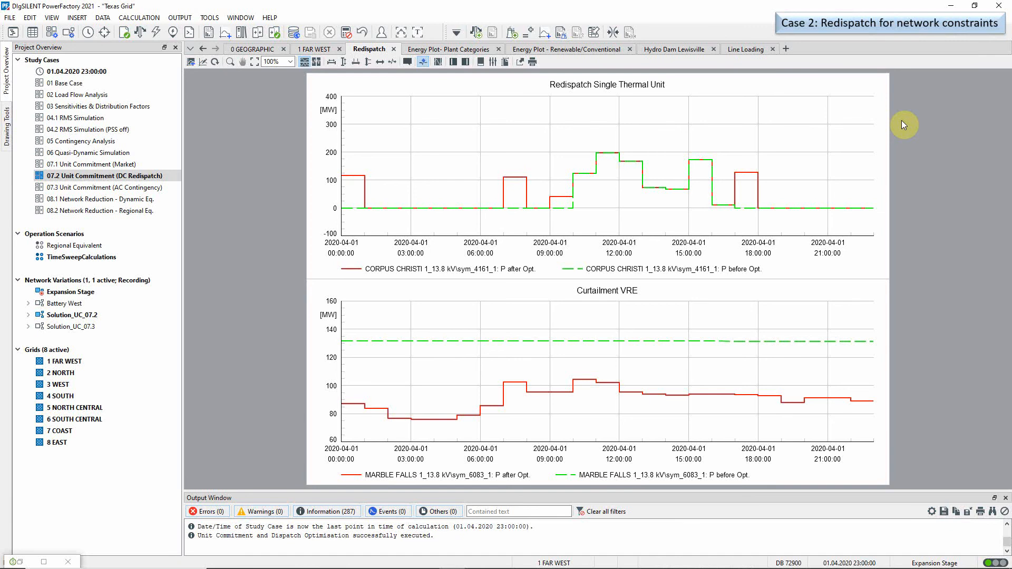
mouse_move(813, 82)
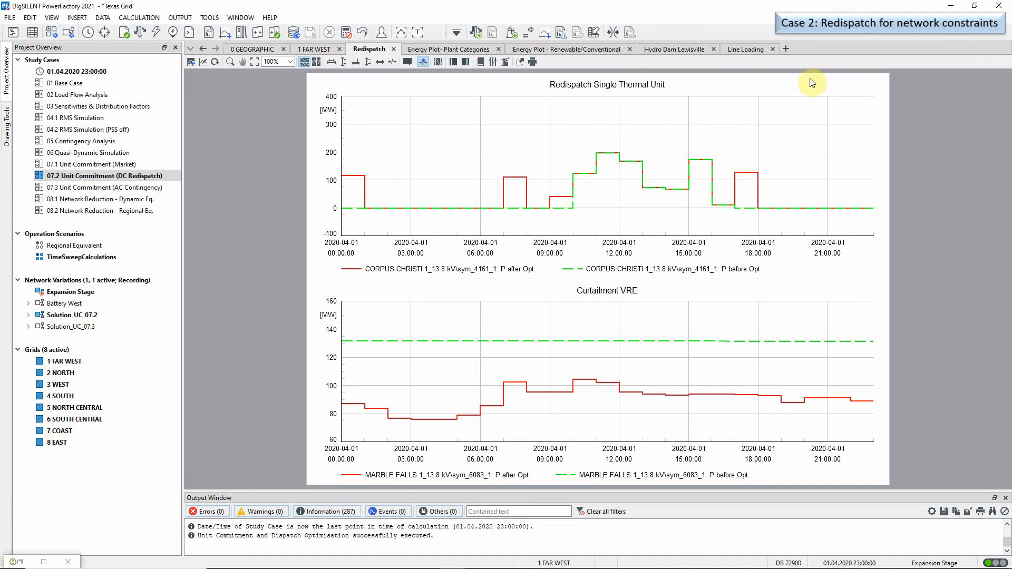
click(745, 48)
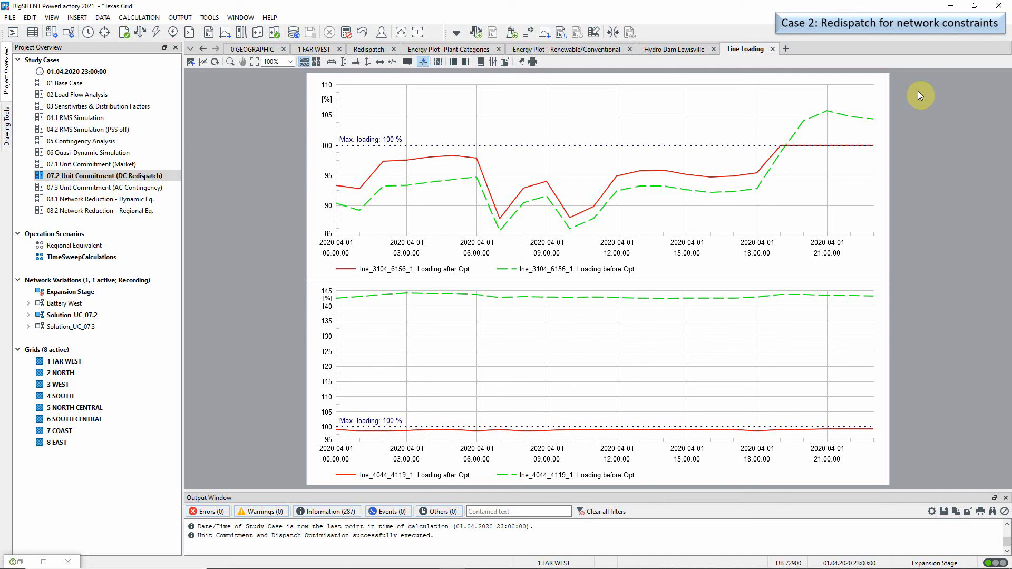
mouse_move(883, 136)
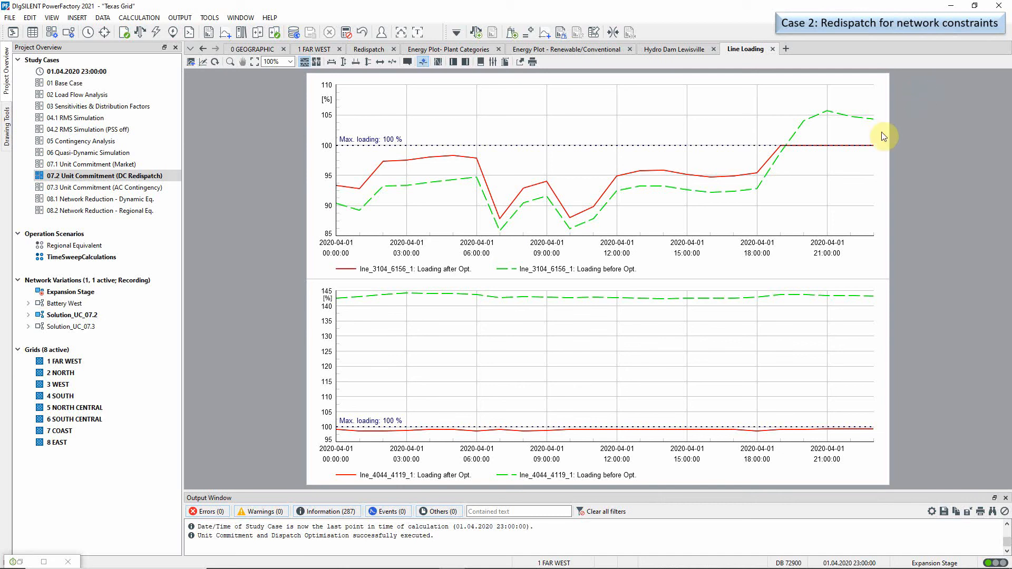
click(107, 188)
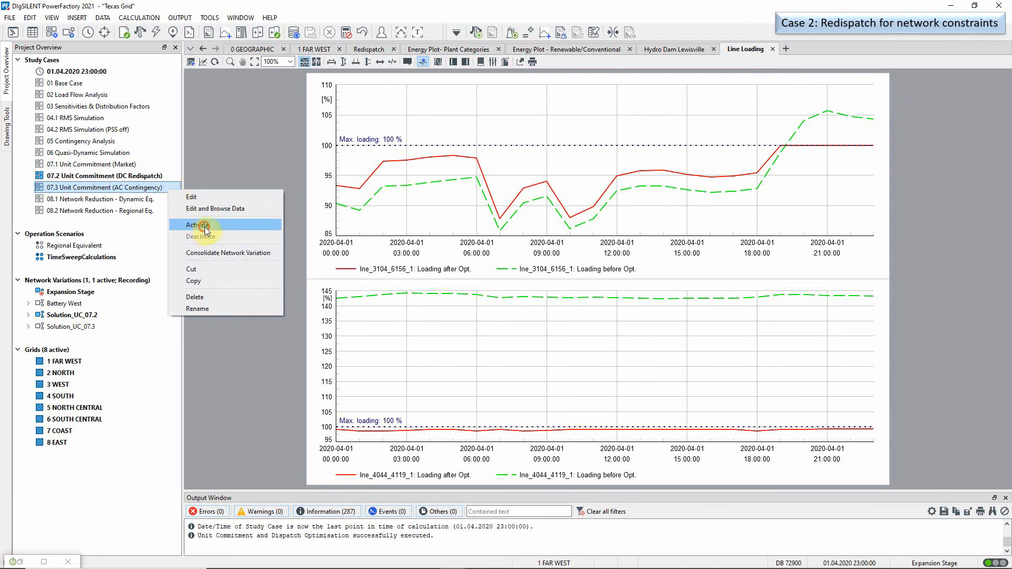
Step: Activate study case 07.3 Unit Commitment (AC Contingency) and view its AC load flow optimisation settings
click(197, 224)
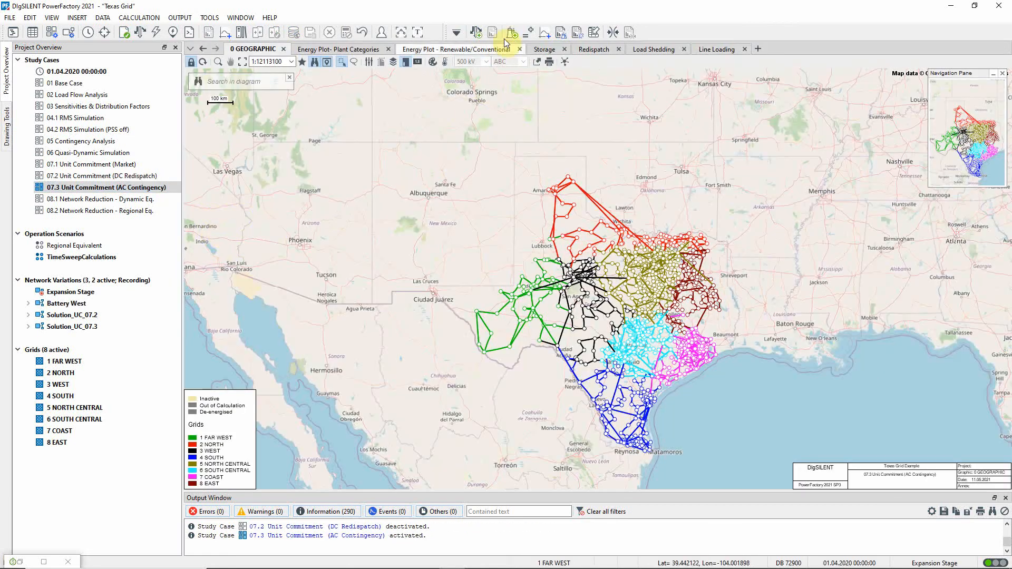
click(512, 31)
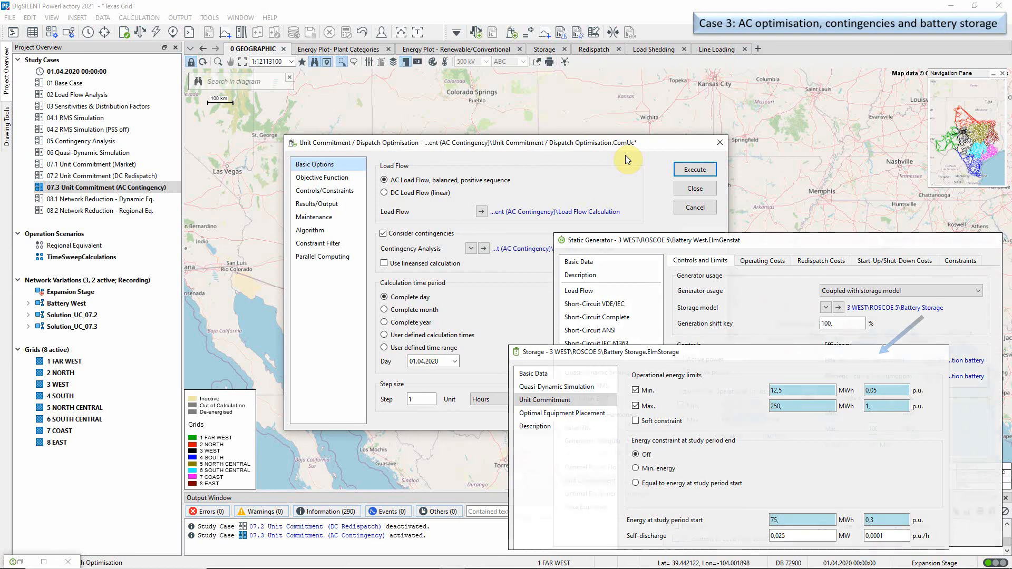
Step: Execute the AC contingency optimisation so the Texas map is coloured by redispatch
click(695, 169)
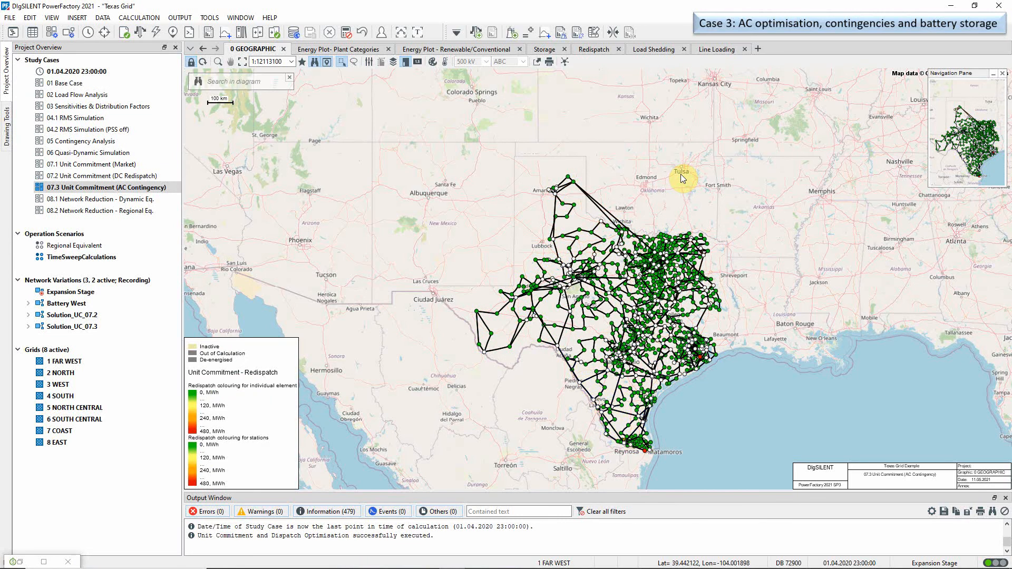
mouse_move(681, 162)
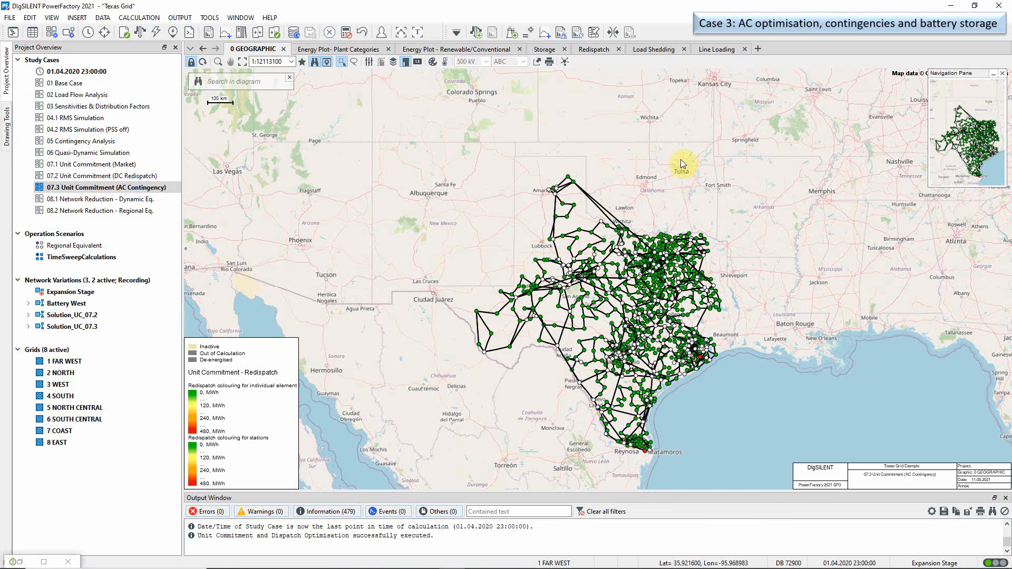
Step: Review the AC contingency line-loading plot, then the hydro run-of-river and battery storage plots
click(715, 49)
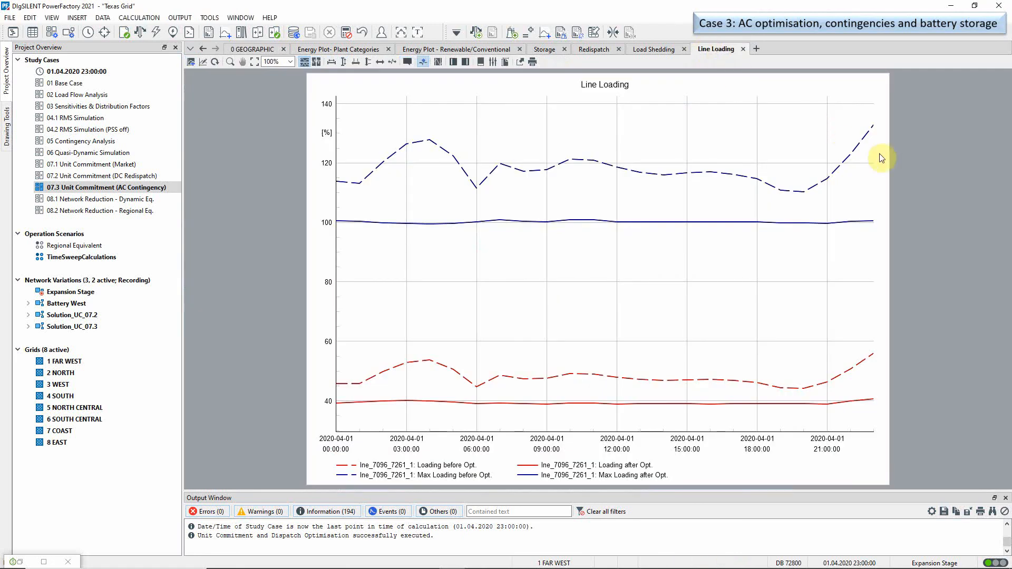
mouse_move(936, 130)
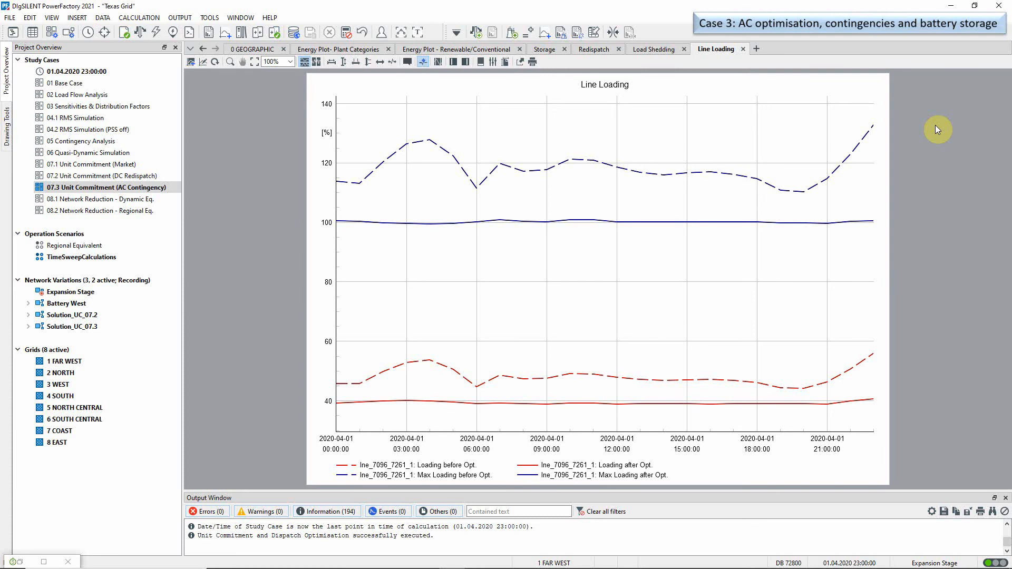
click(546, 49)
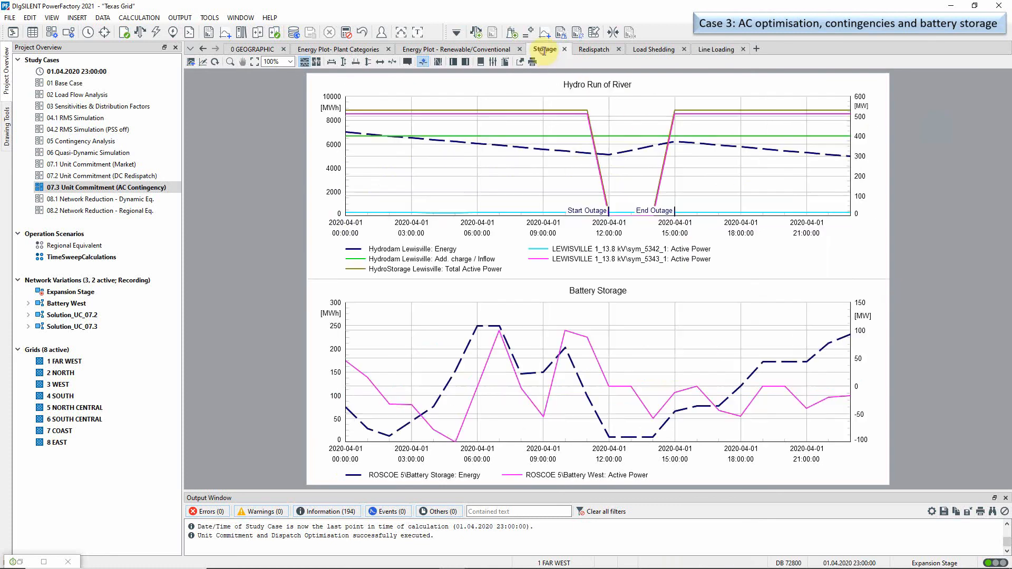
Step: View the Battery Storage element's unit commitment limits of 12,5–250 MWh with 75 MWh at start
click(546, 48)
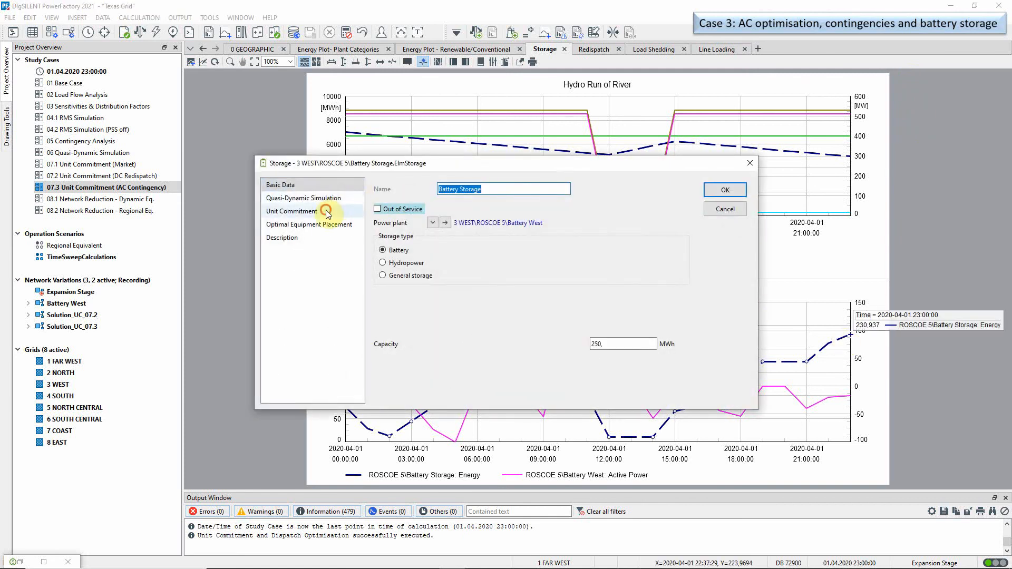
click(291, 211)
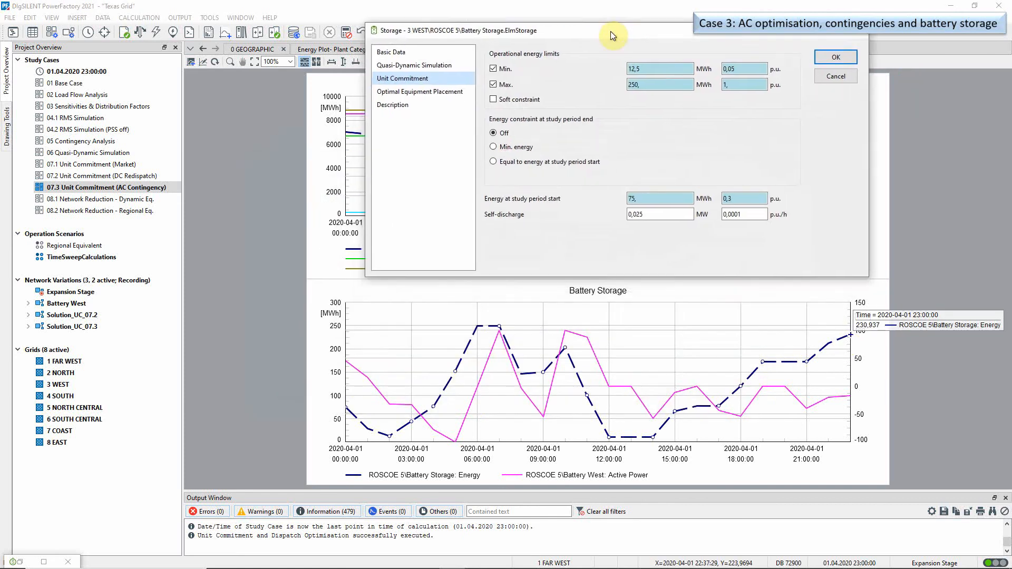
mouse_move(611, 34)
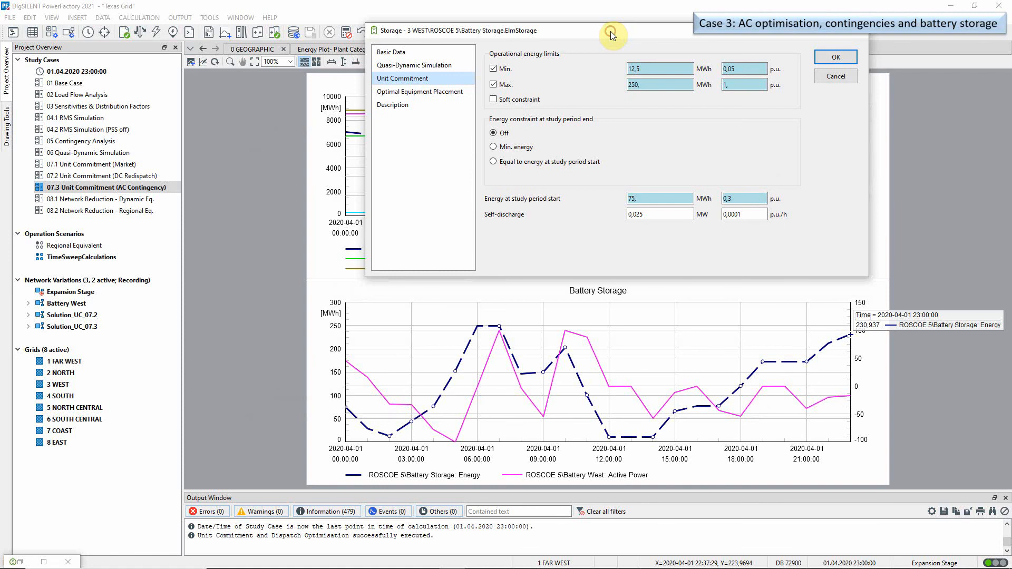